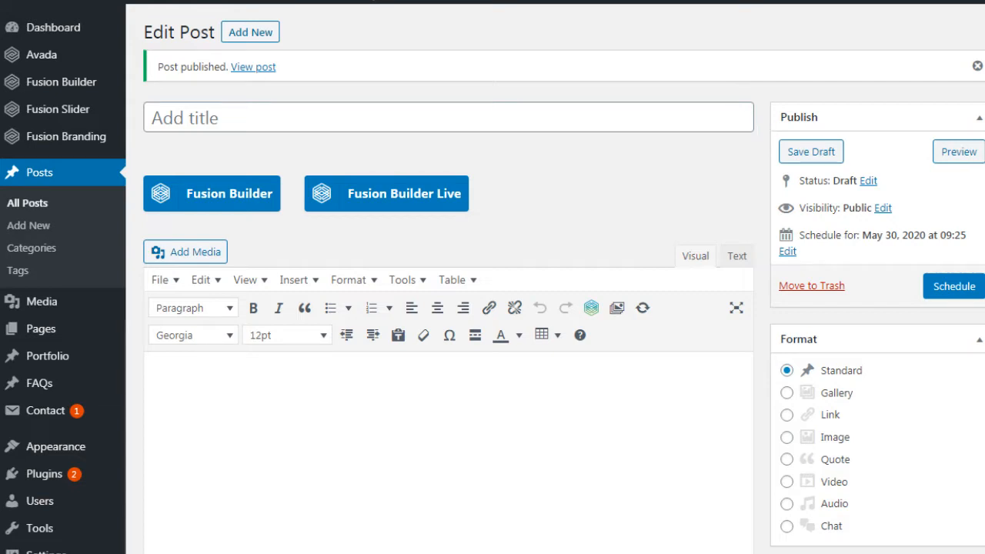
mouse_move(367, 84)
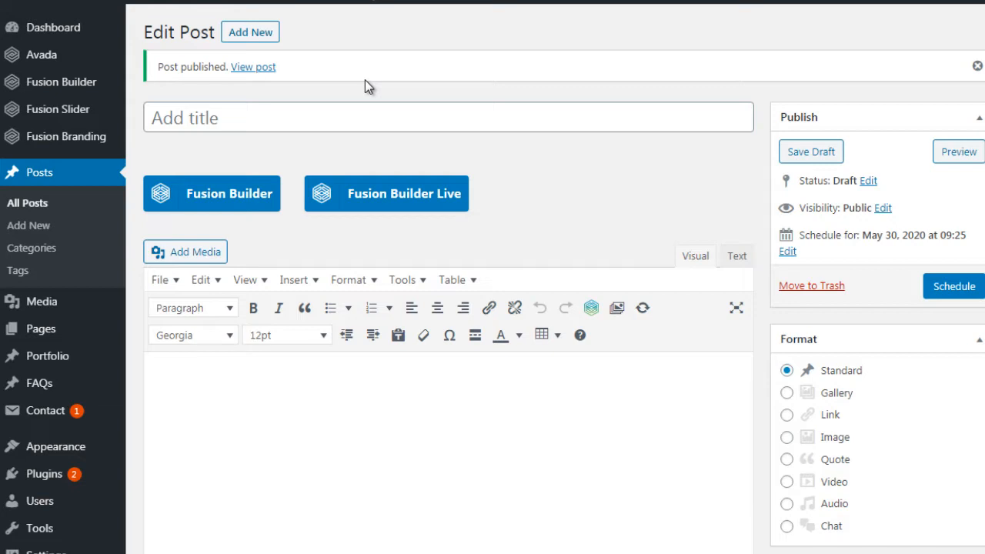
mouse_move(246, 23)
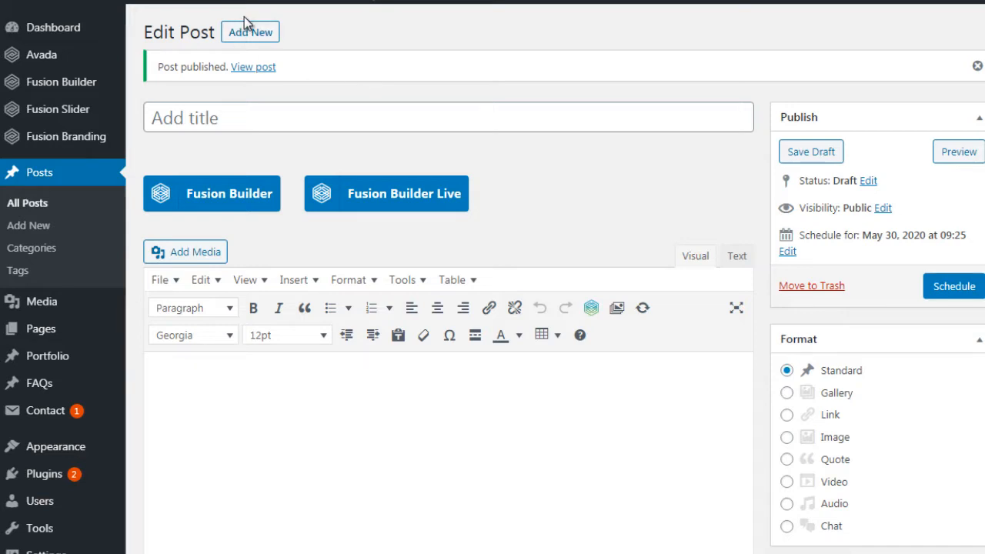
mouse_move(50, 210)
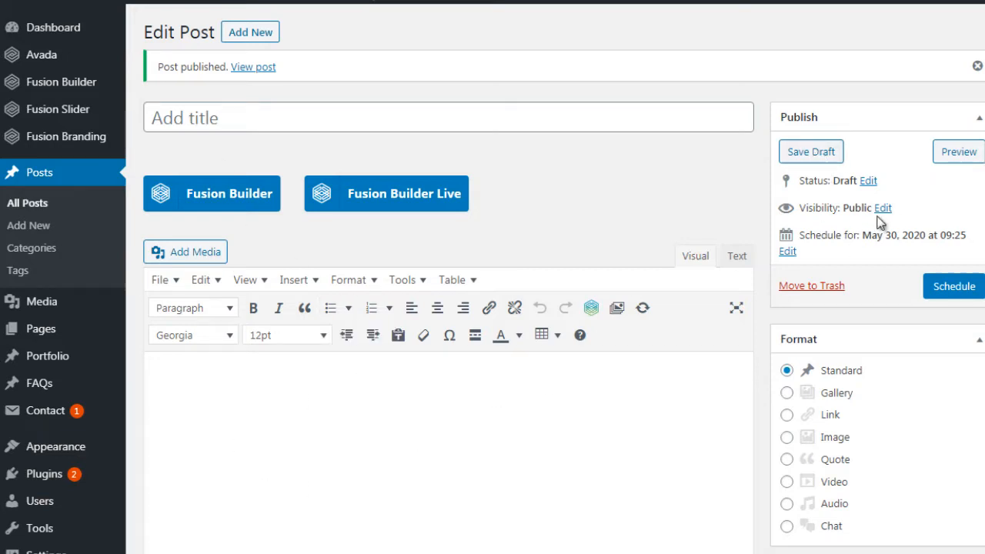
mouse_move(834, 237)
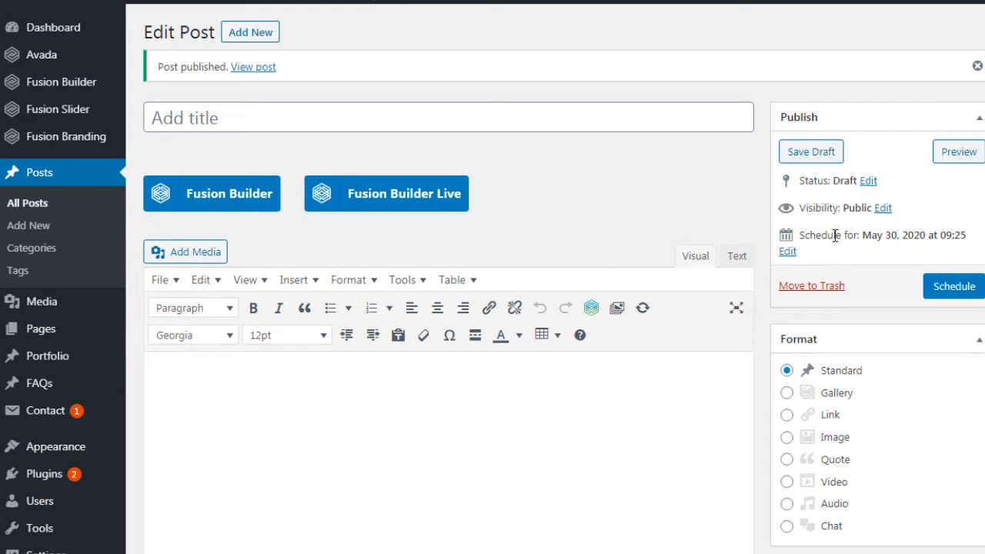
mouse_move(943, 247)
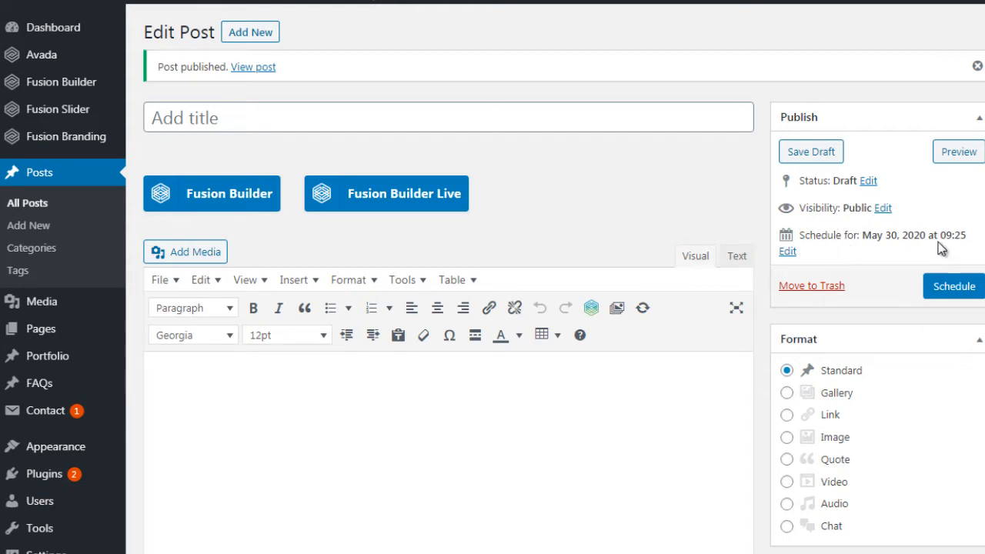
Bring up the Add Plugins page with the plugin search box ready.
click(787, 250)
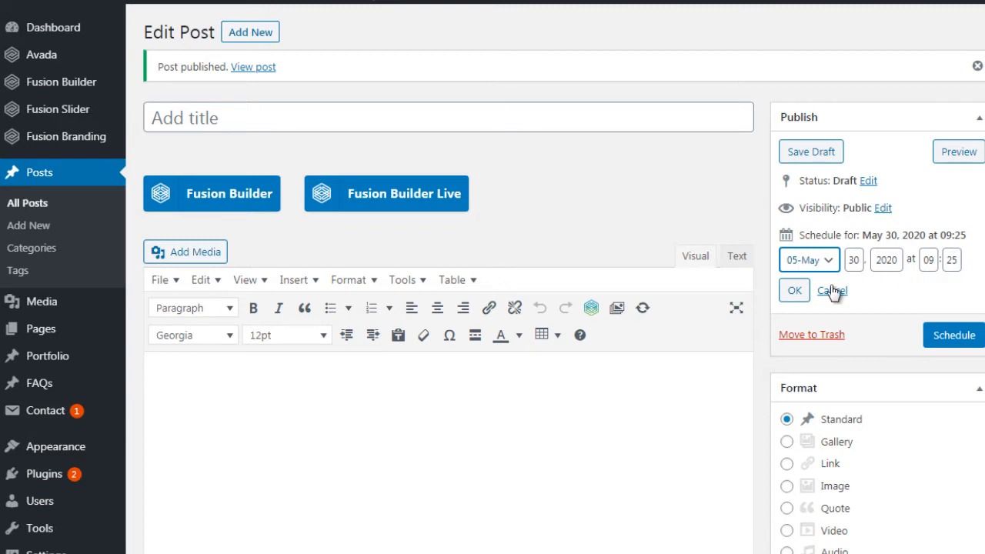
mouse_move(795, 290)
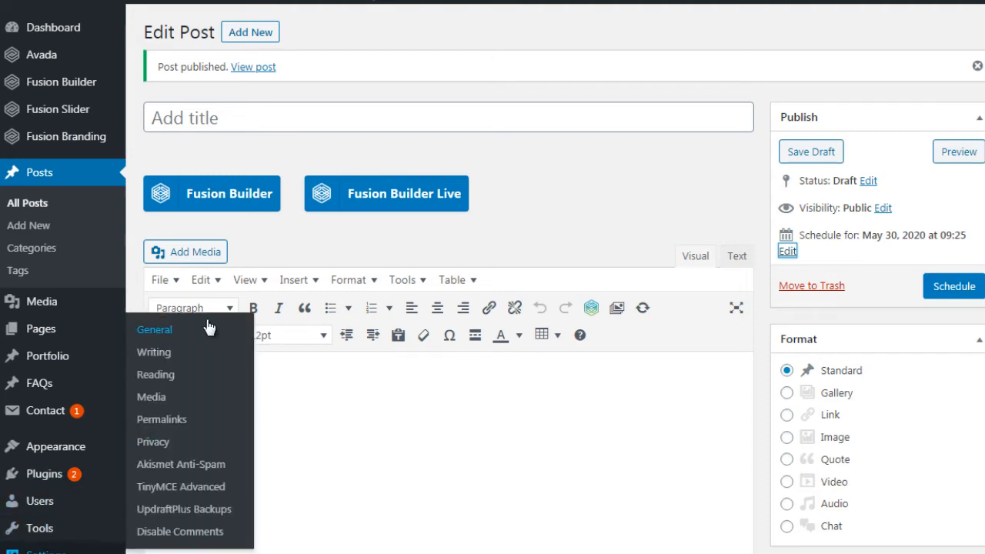
mouse_move(210, 329)
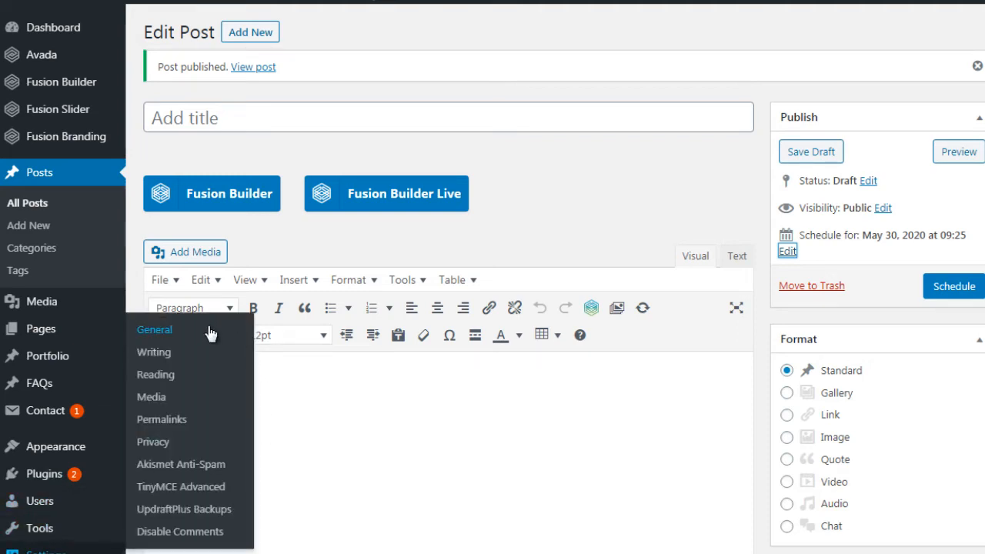
mouse_move(607, 169)
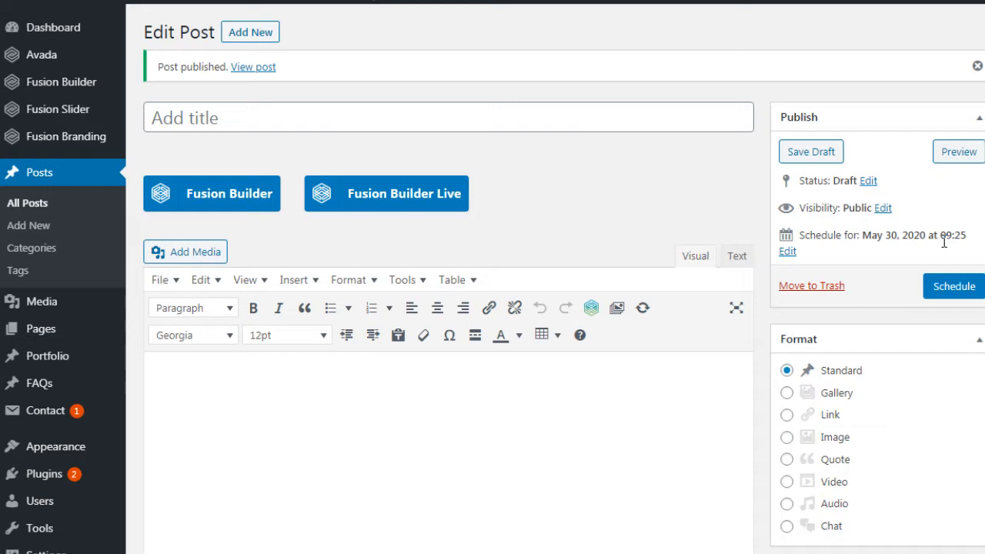
mouse_move(948, 237)
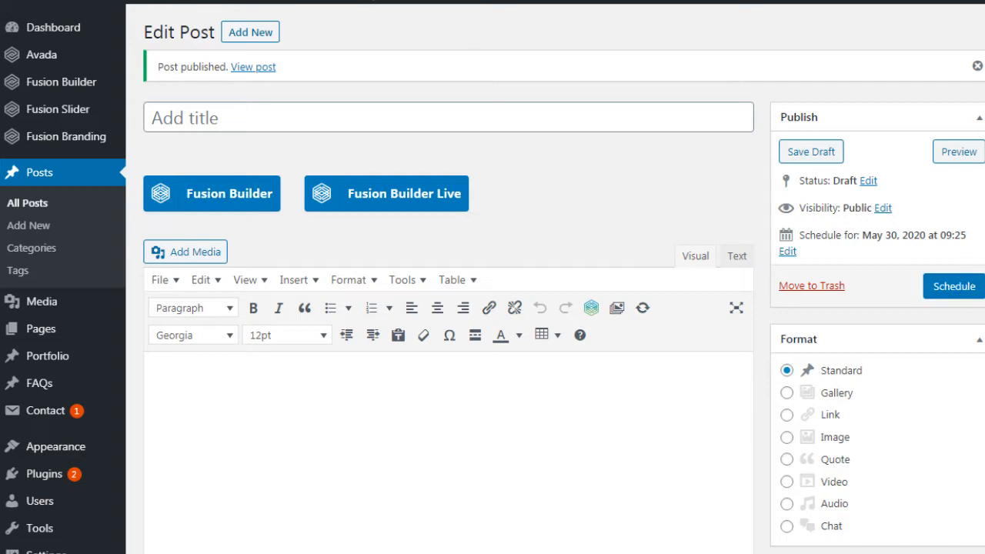
mouse_move(551, 208)
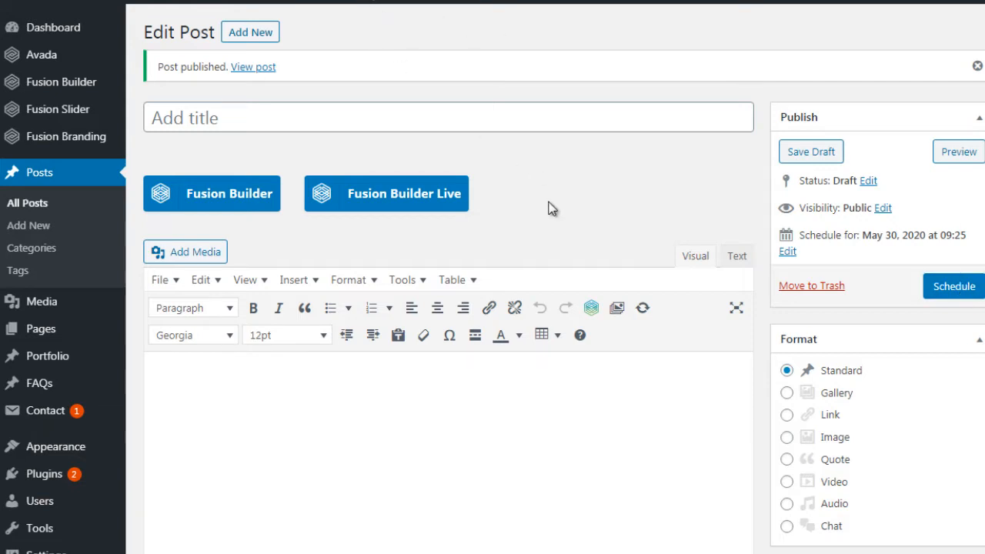
mouse_move(578, 207)
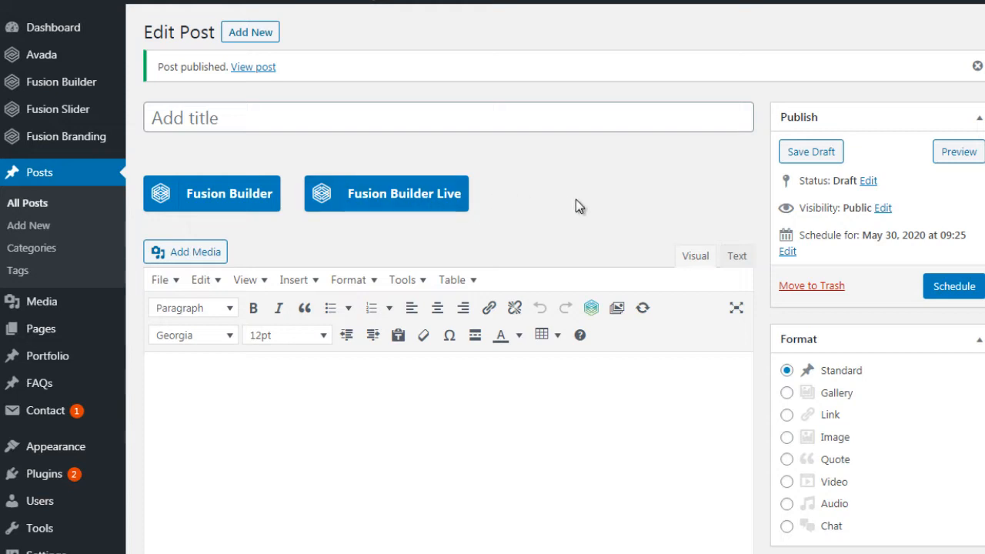
mouse_move(125, 304)
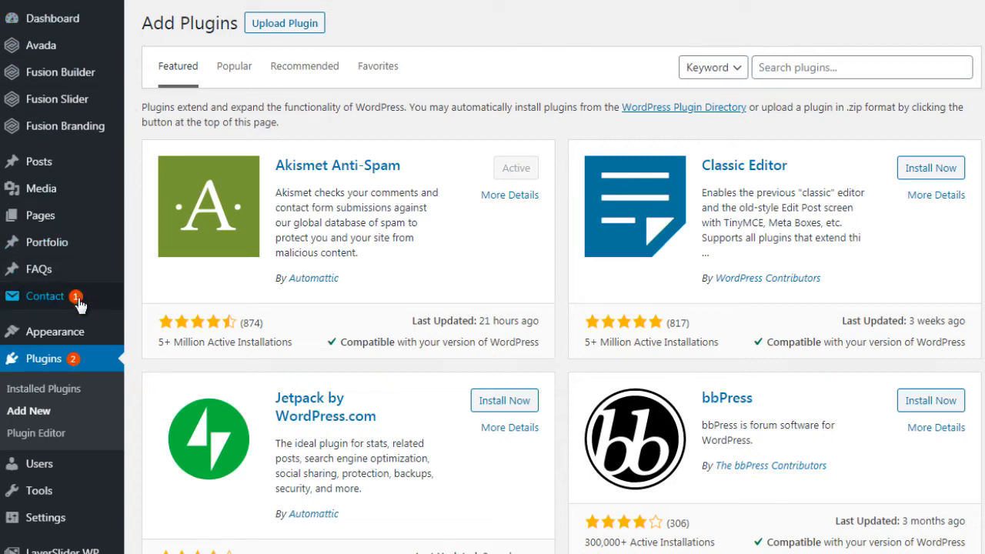
mouse_move(672, 39)
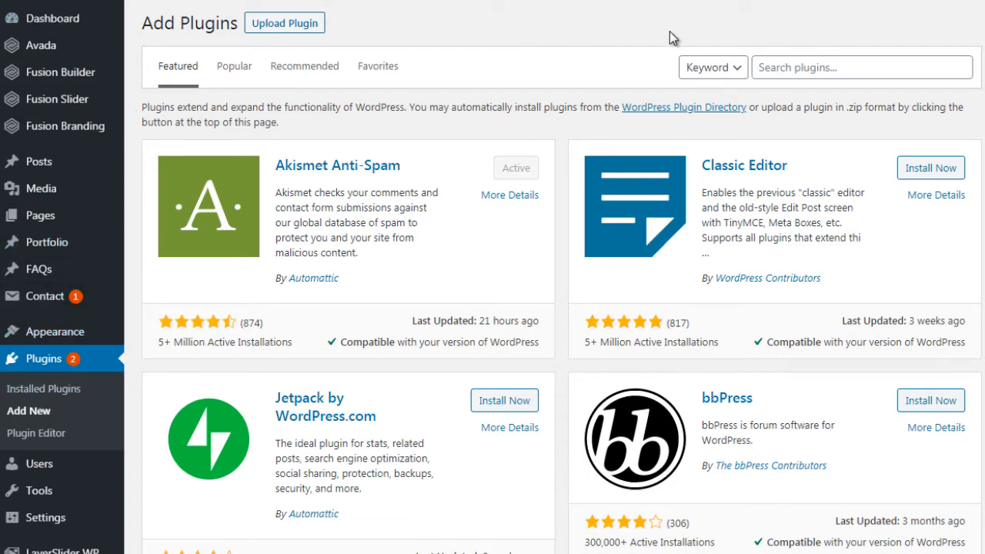
click(862, 67)
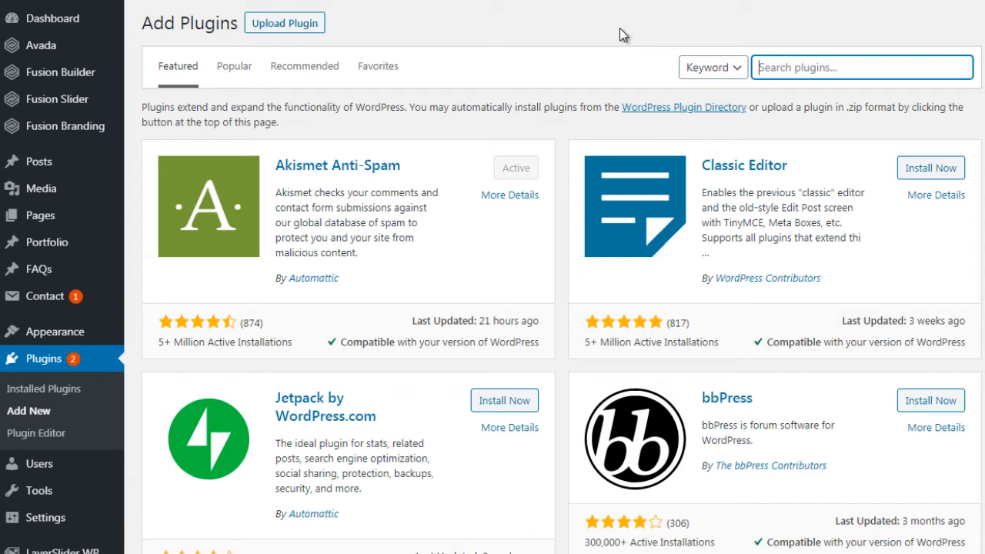
Search the plugin directory for 'shortpixel'.
text(s)
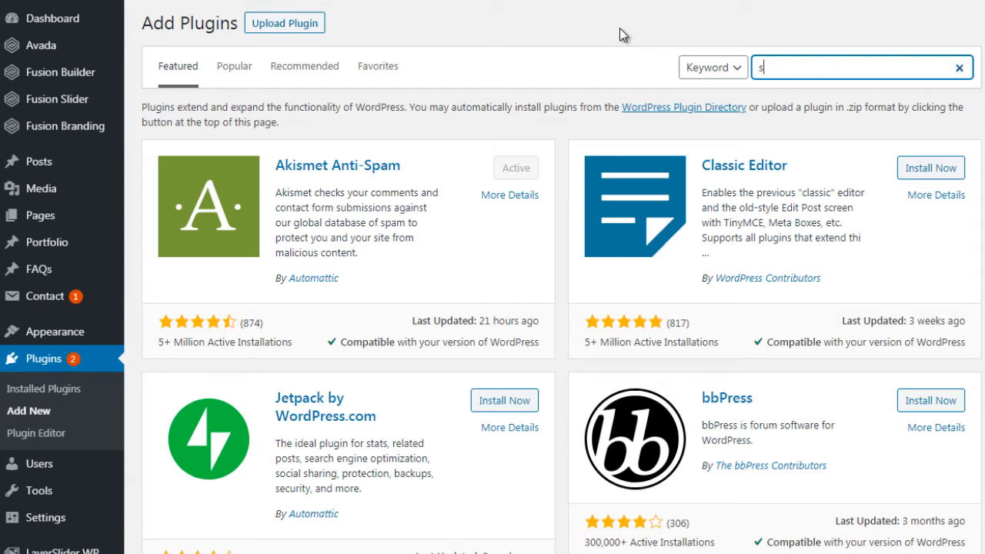
text(shortpixel)
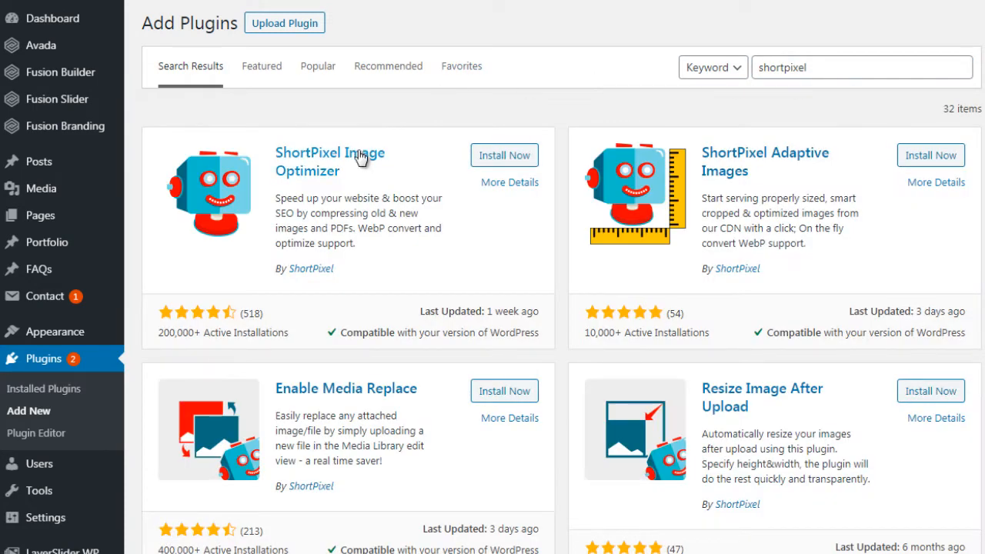
mouse_move(318, 202)
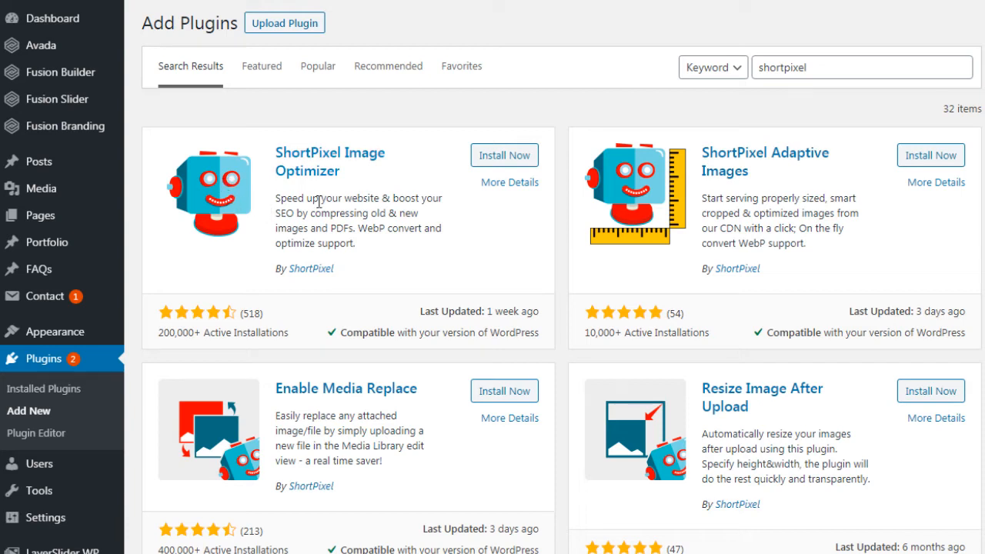
mouse_move(364, 199)
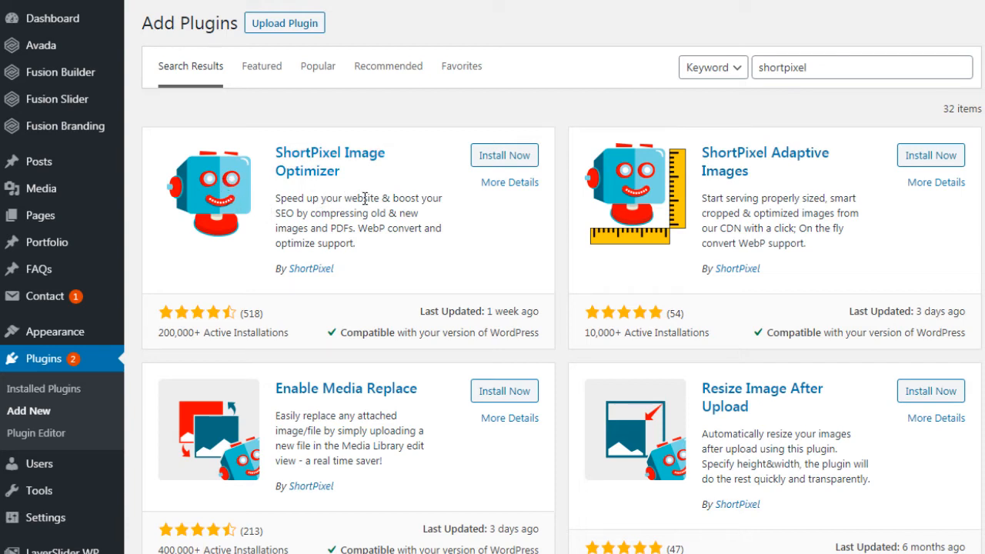
mouse_move(346, 218)
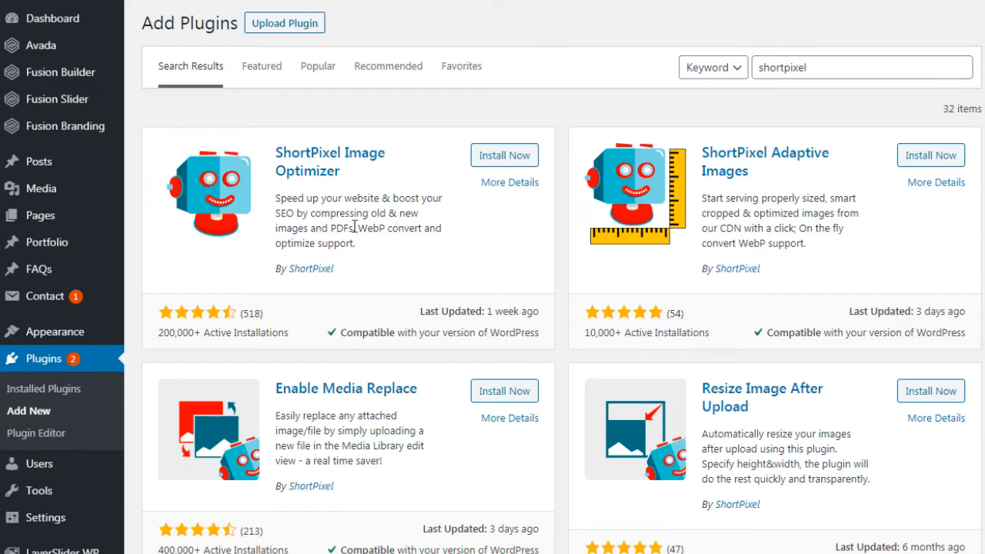
View ShortPixel Image Optimizer's details popup and read through its description.
click(509, 182)
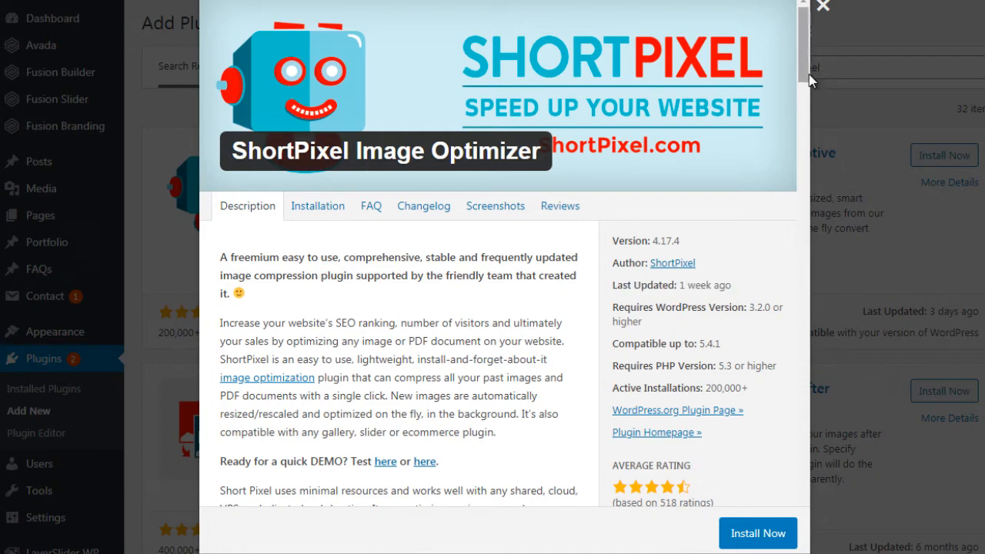
scroll(down, 3)
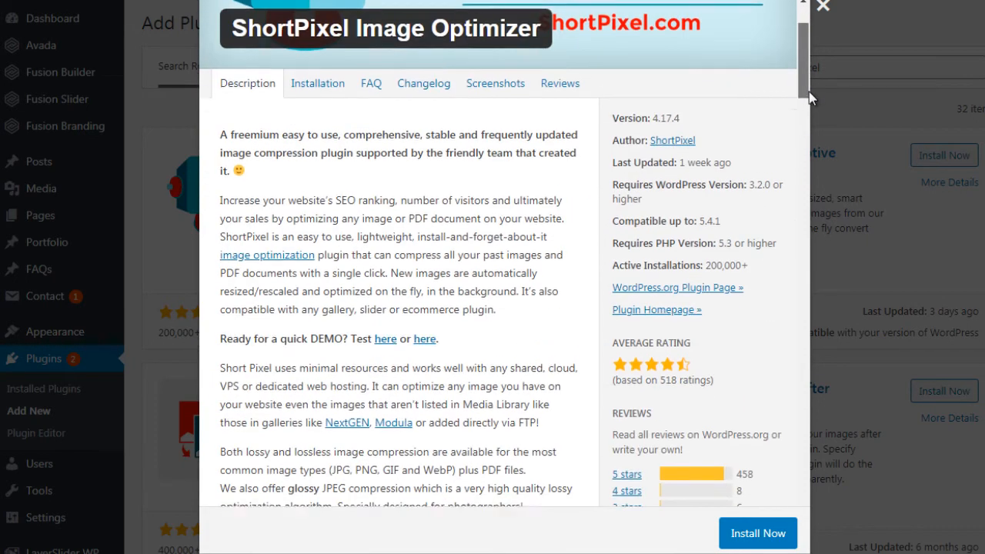
scroll(down, 3)
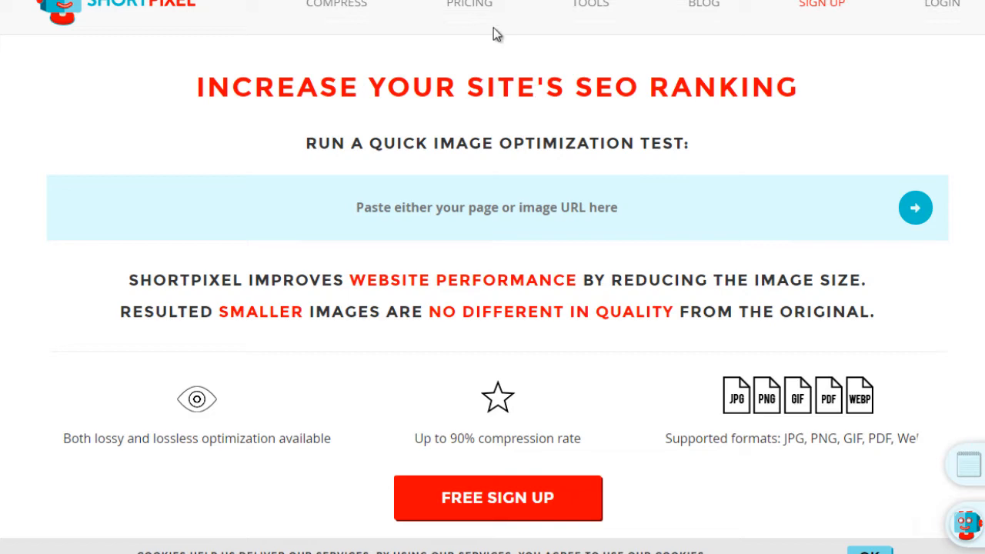
Review ShortPixel's Free, Short ($4.99), Large ($9.99) and XXL ($29.99) monthly plans.
click(470, 6)
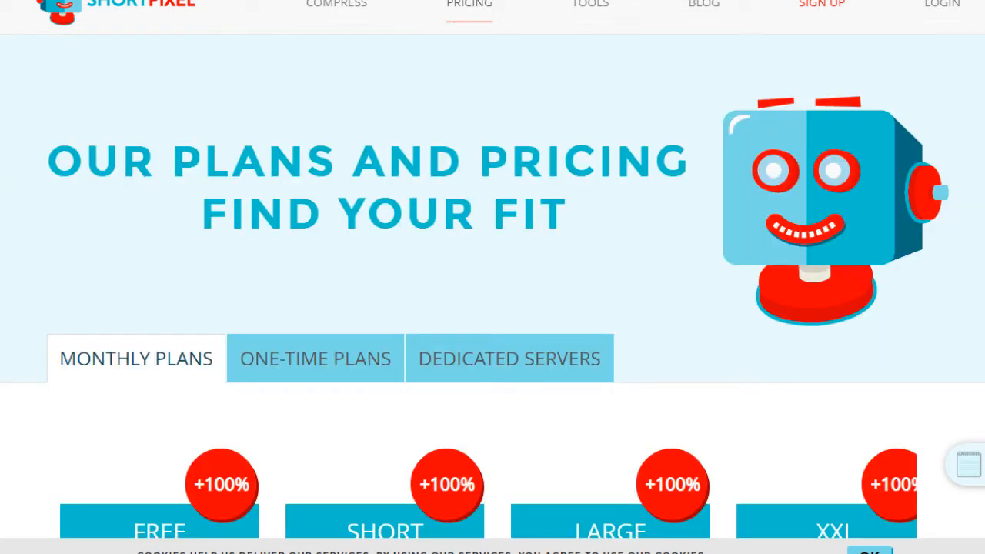
scroll(down, 3)
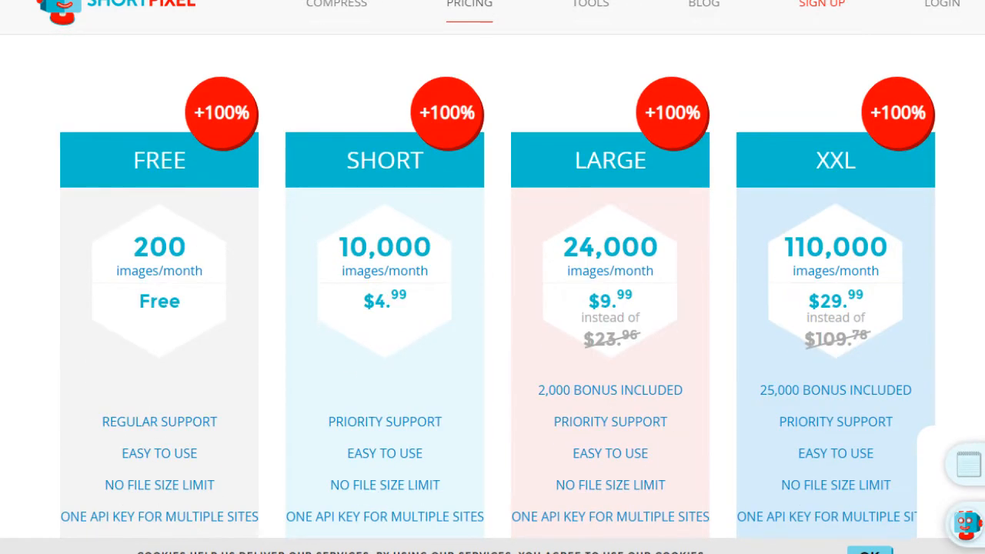
scroll(down, 3)
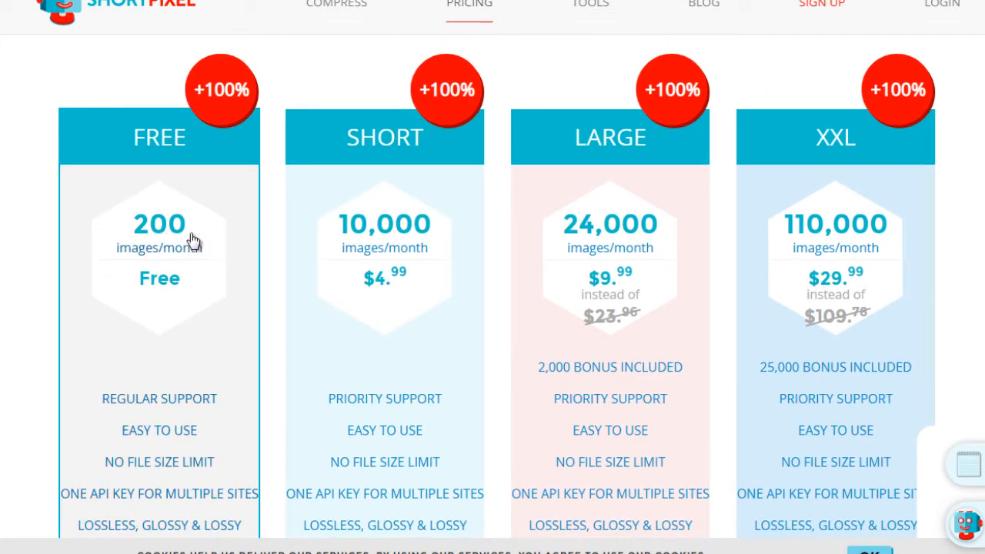
mouse_move(30, 243)
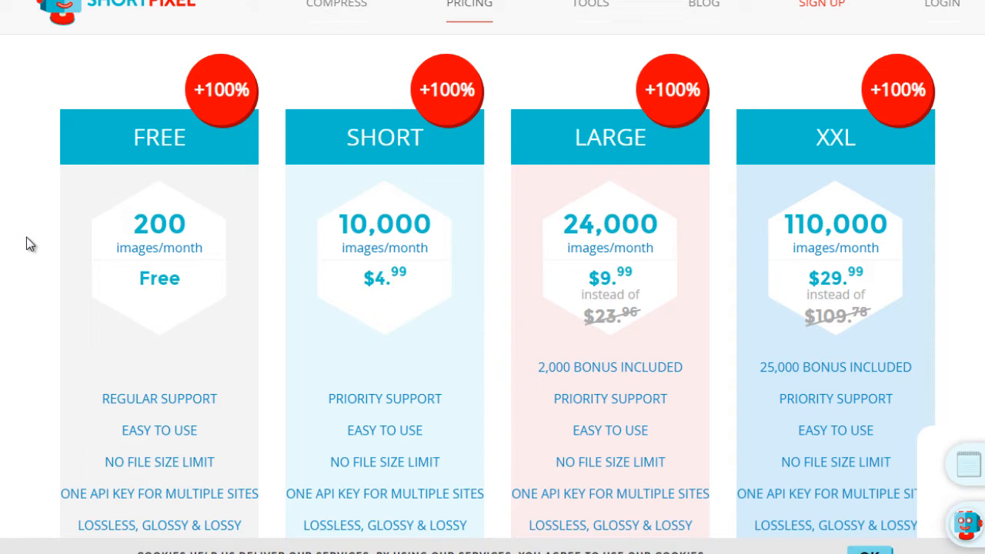
mouse_move(44, 177)
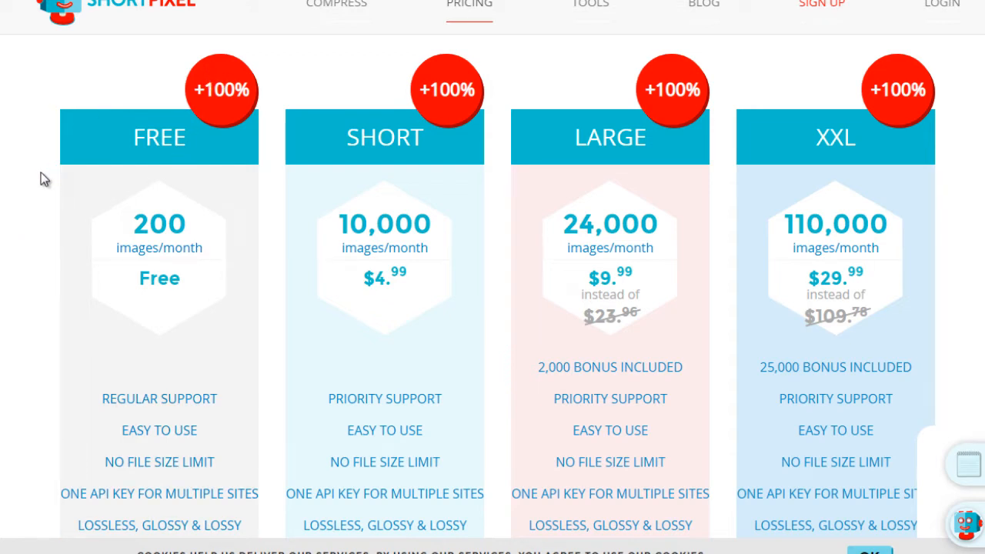
mouse_move(356, 190)
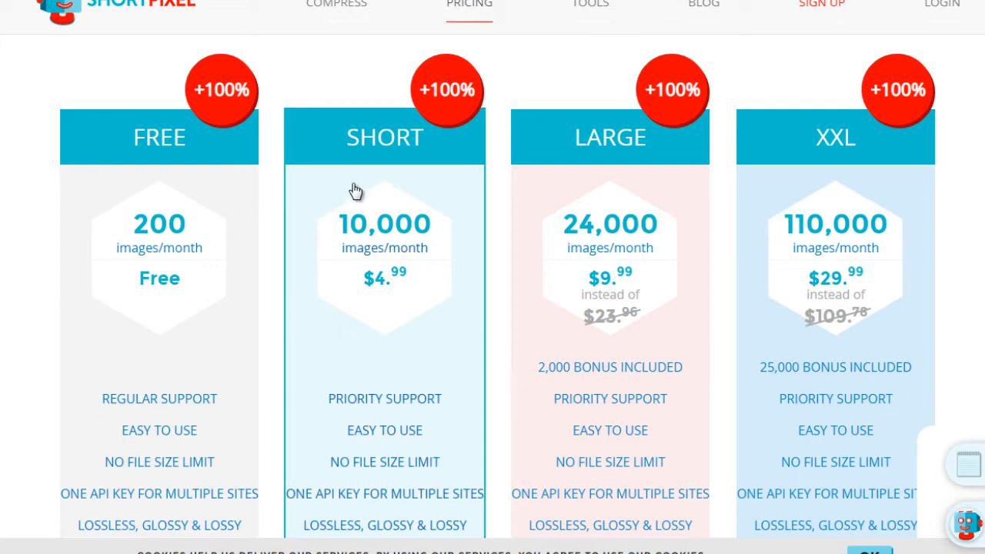
mouse_move(607, 216)
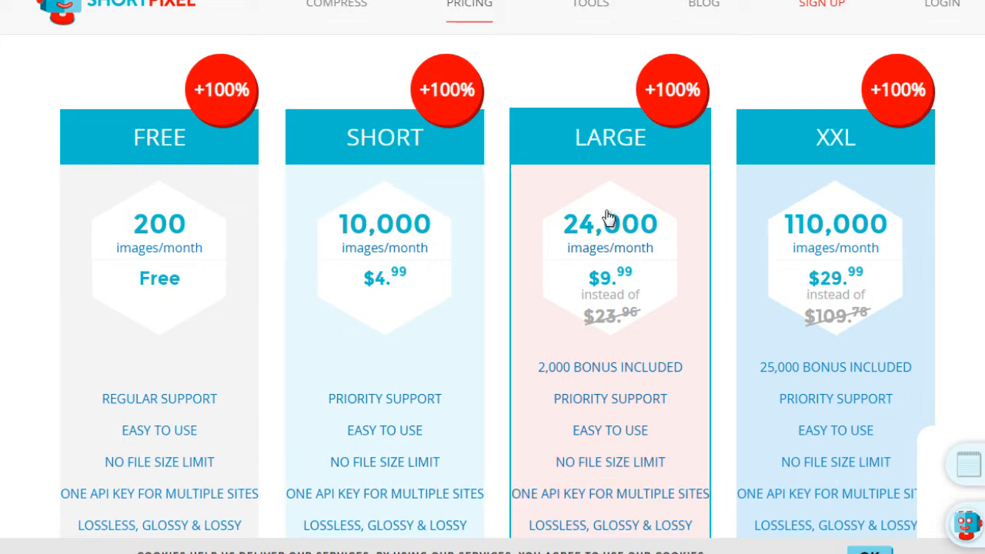
scroll(down, 3)
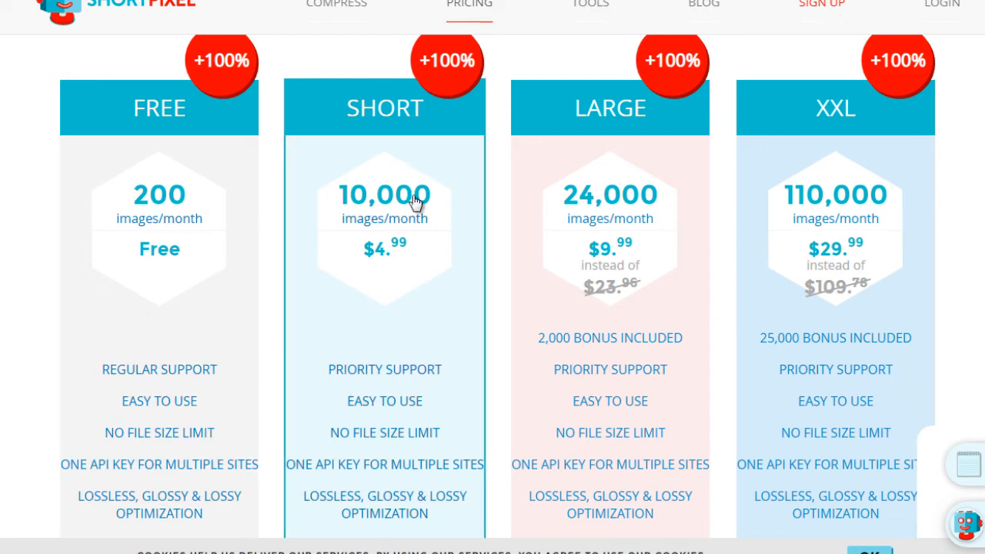
mouse_move(472, 96)
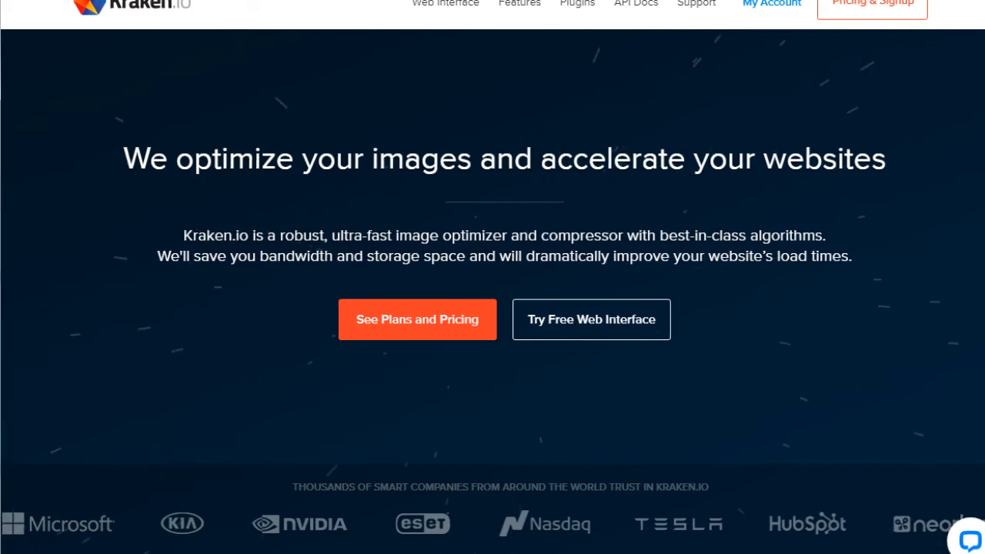
mouse_move(569, 96)
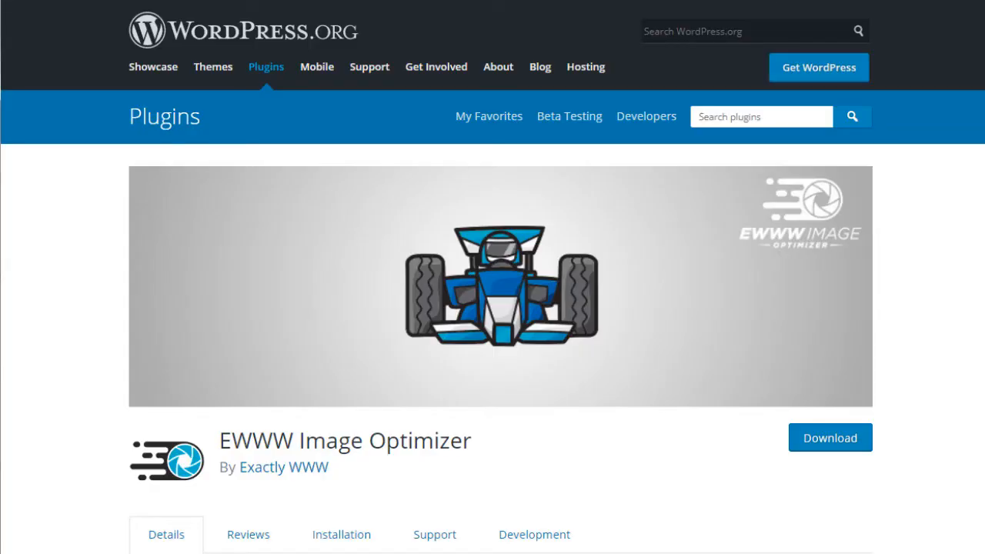
mouse_move(223, 204)
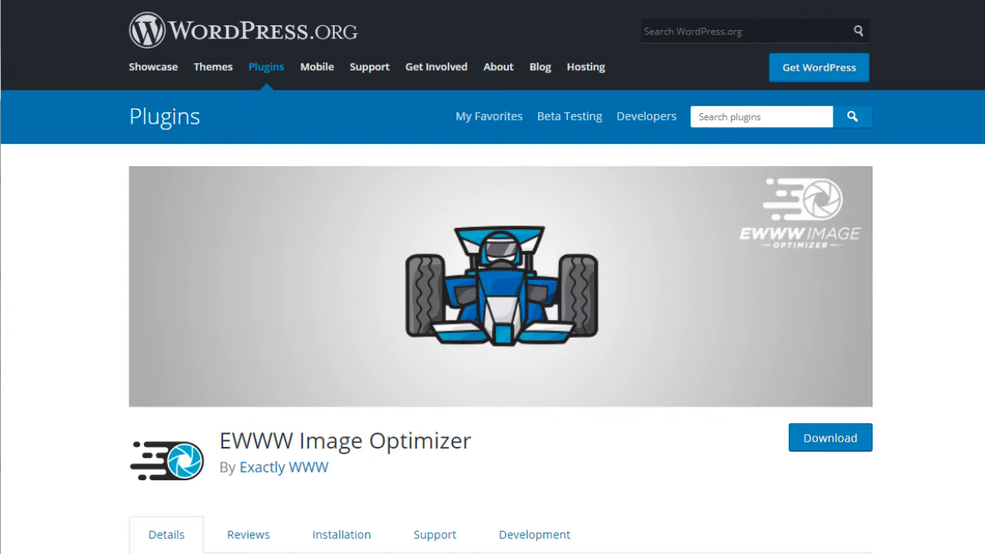
Scroll the EWWW Image Optimizer page to its description and version details.
scroll(down, 3)
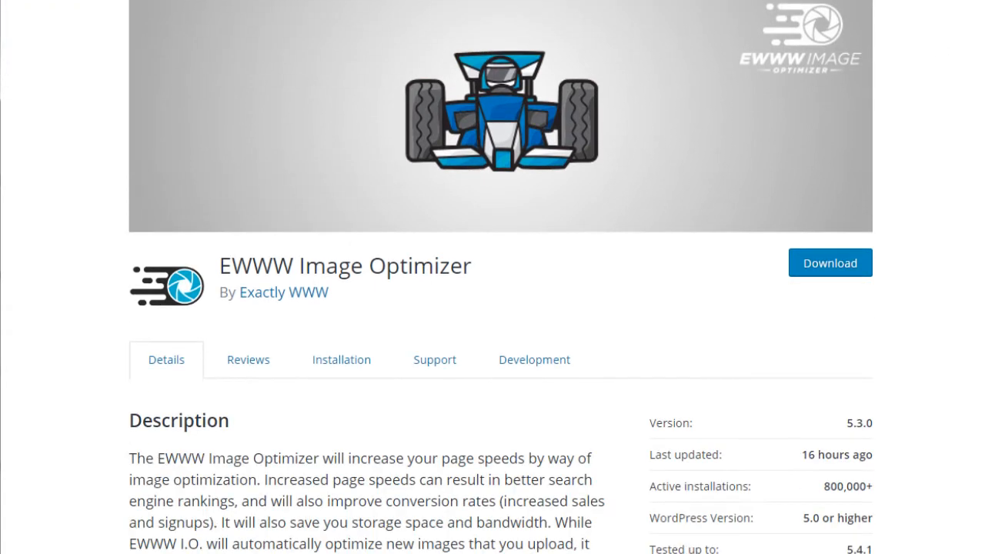
mouse_move(827, 450)
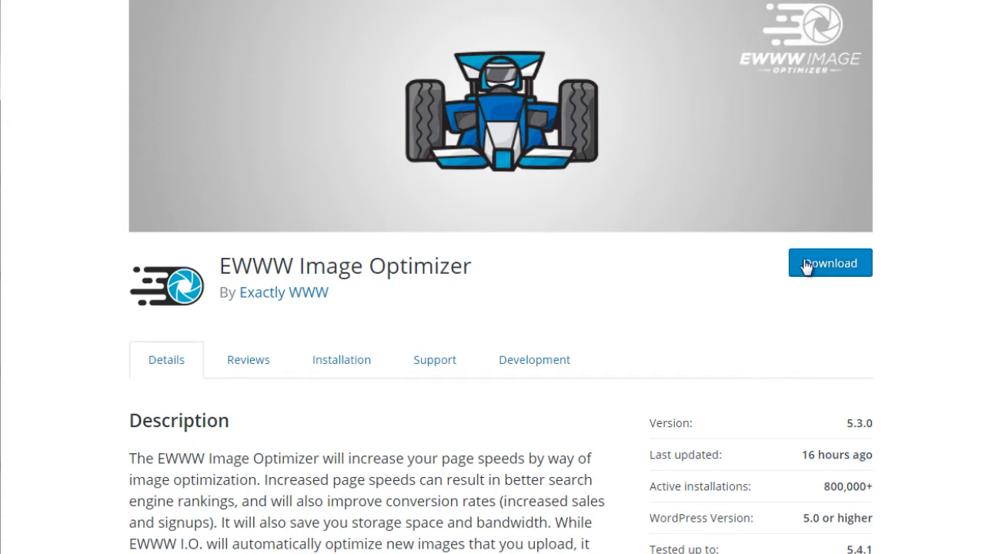
mouse_move(787, 120)
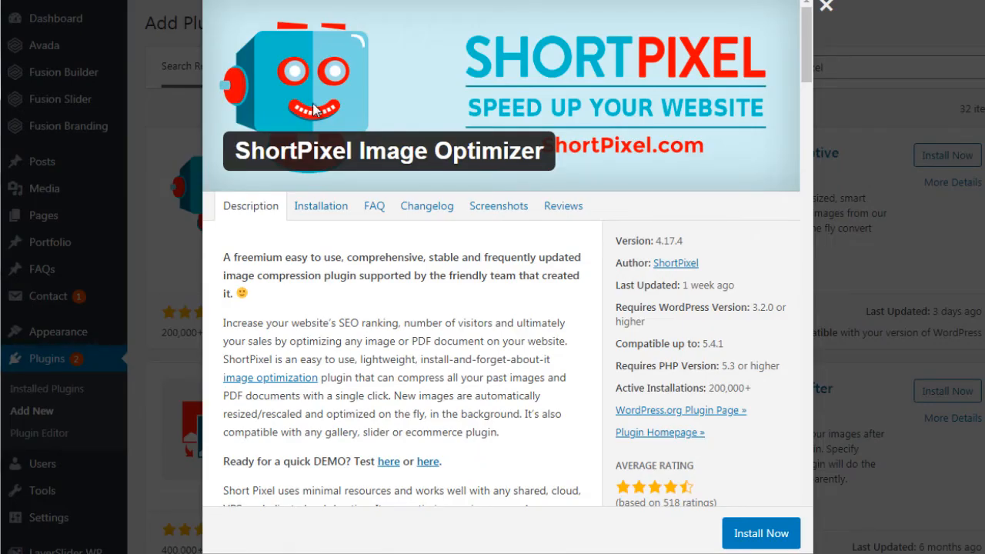
Close the ShortPixel details popup and install ShortPixel Image Optimizer.
click(825, 7)
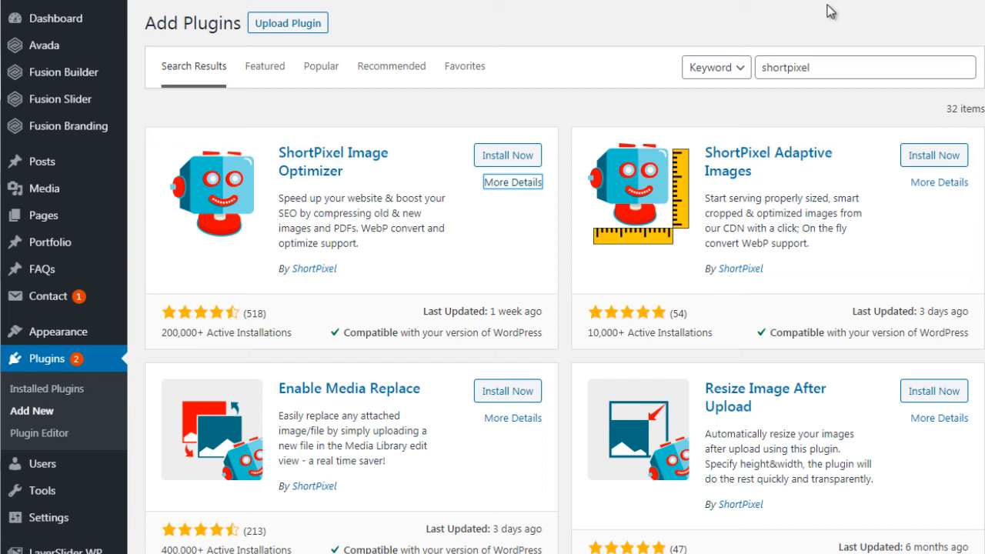
mouse_move(507, 155)
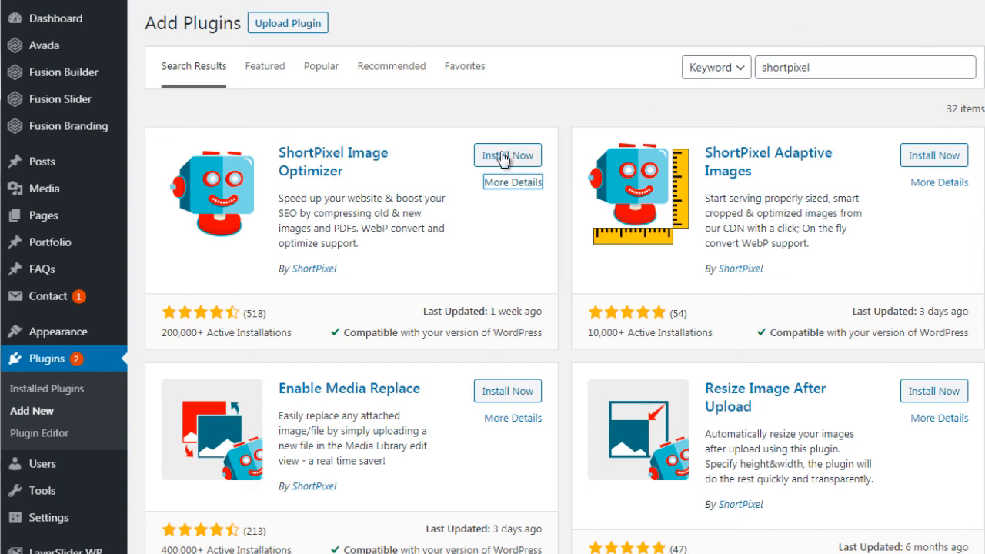
click(507, 154)
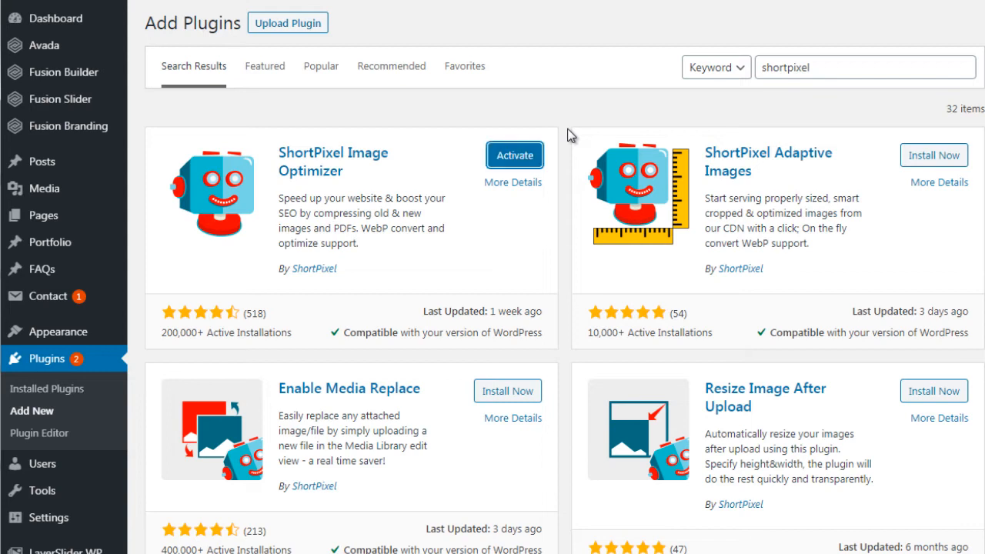
Activate the newly installed ShortPixel Image Optimizer plugin.
click(514, 155)
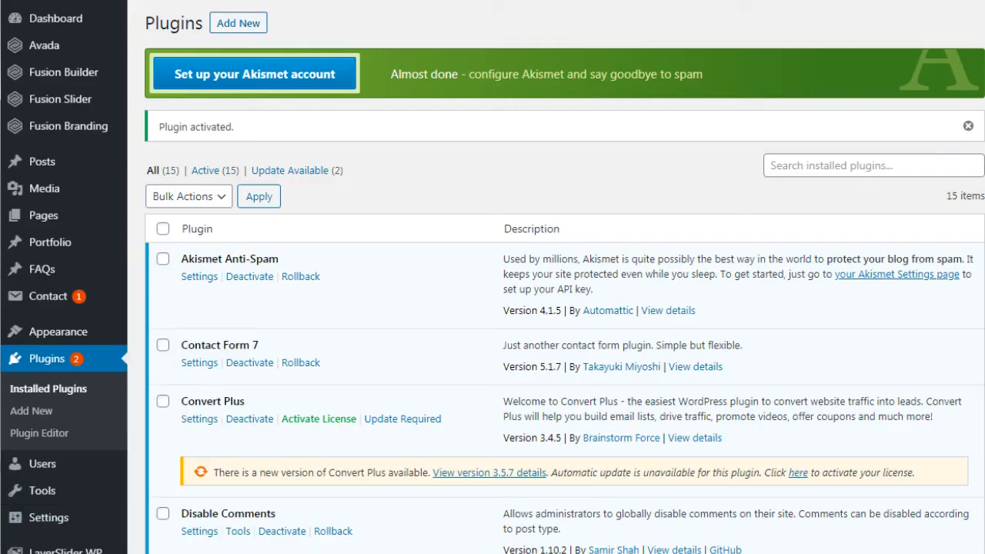
mouse_move(309, 313)
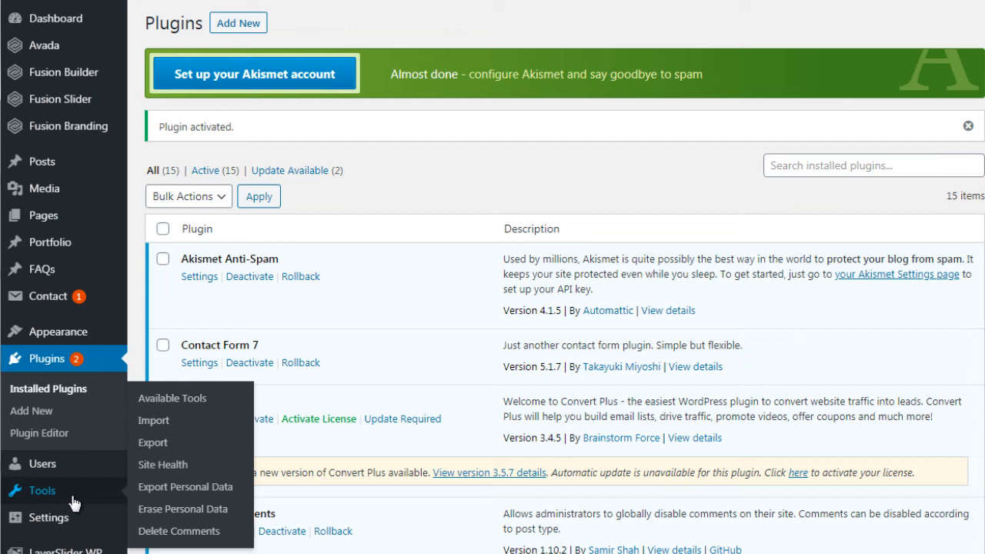
mouse_move(47, 517)
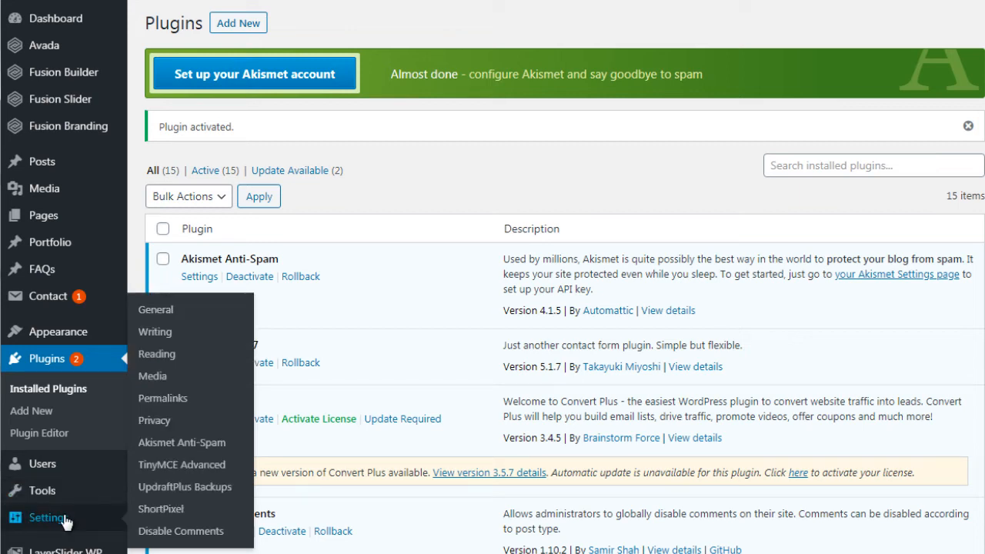
mouse_move(161, 509)
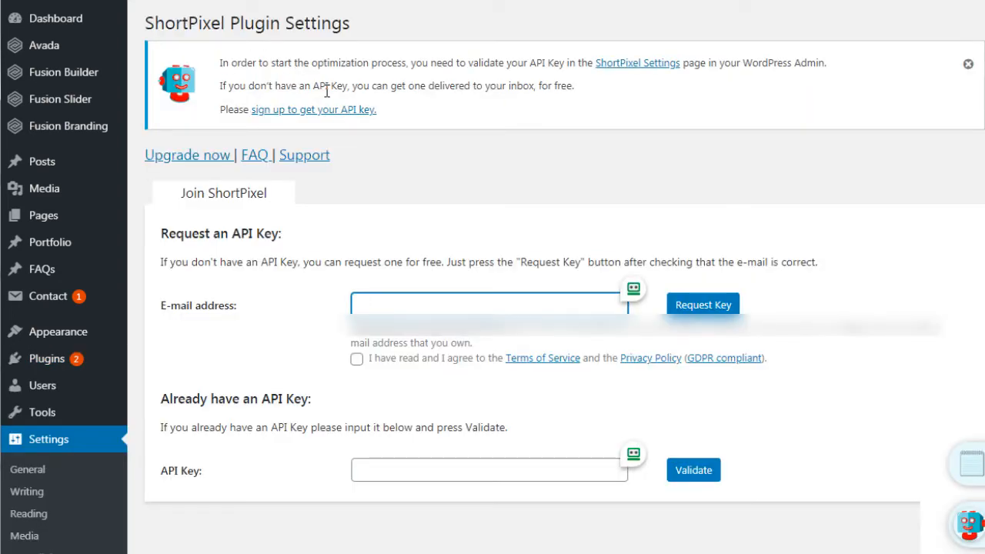
mouse_move(321, 121)
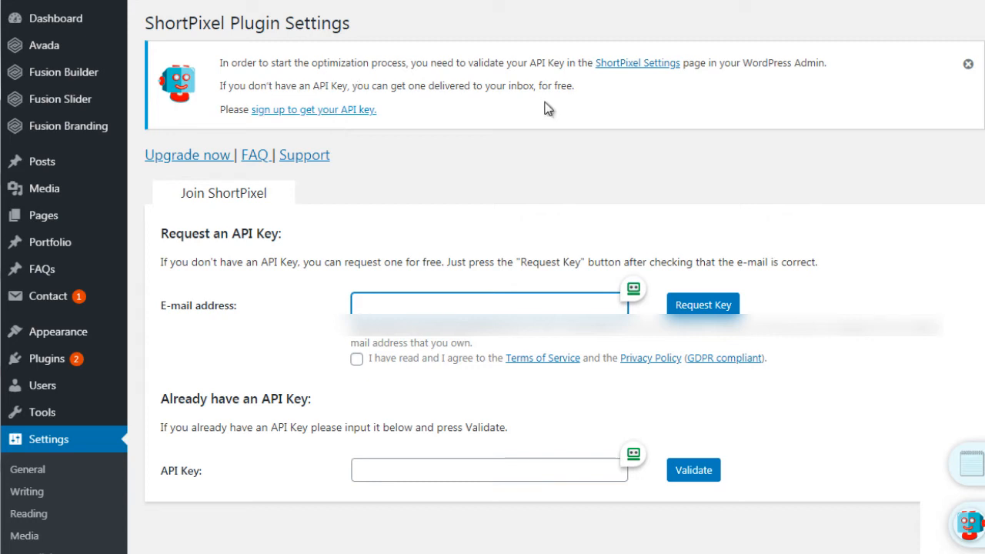
mouse_move(622, 52)
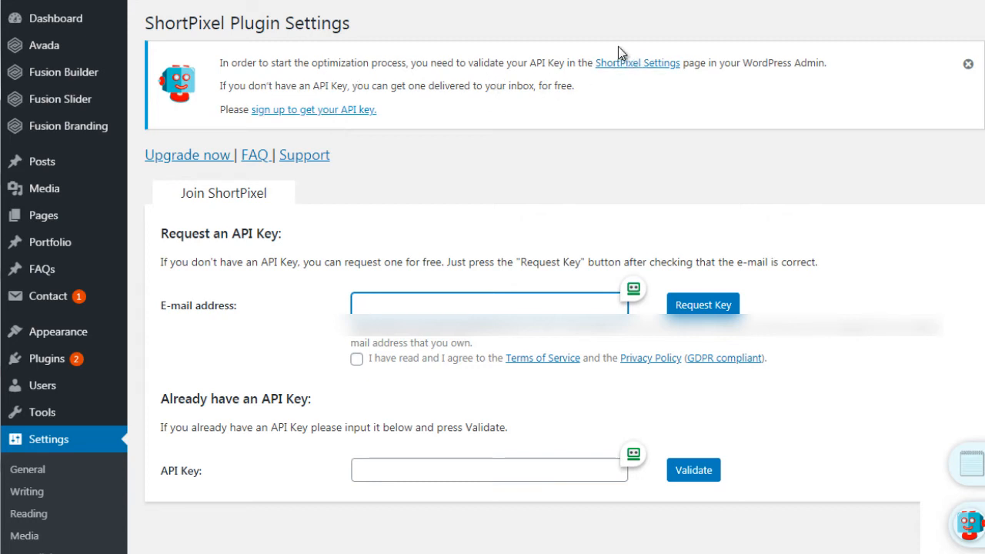
Enter the ShortPixel API key and validate it.
click(488, 304)
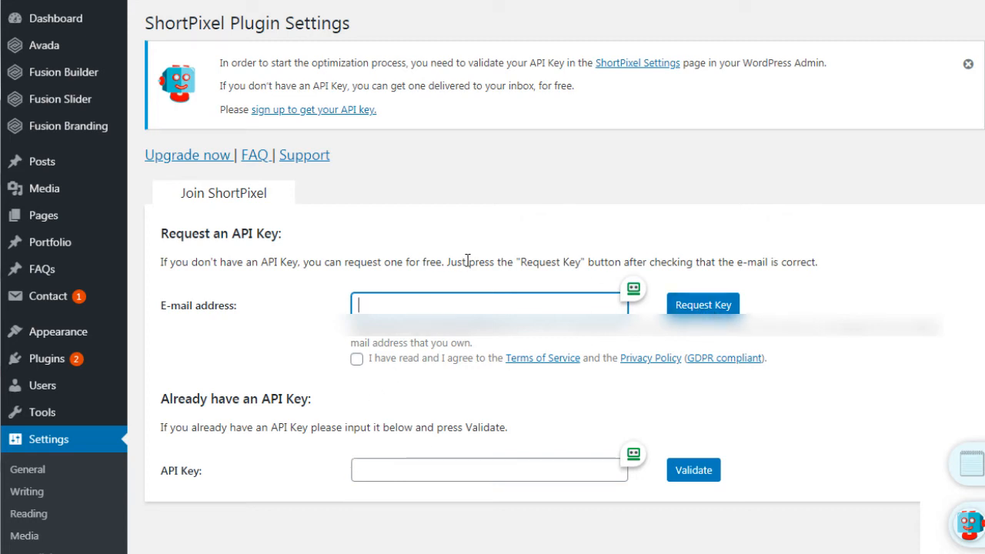
click(691, 469)
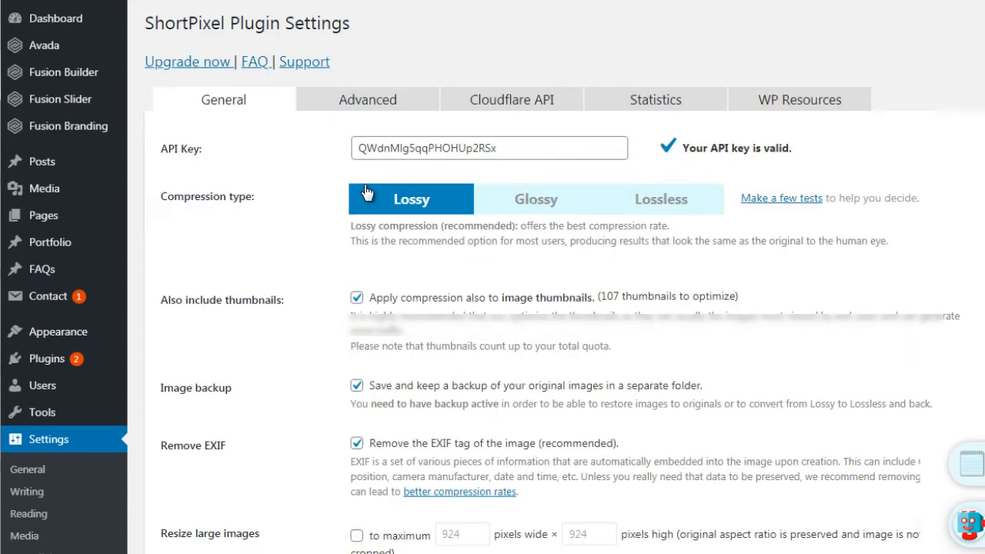
mouse_move(321, 240)
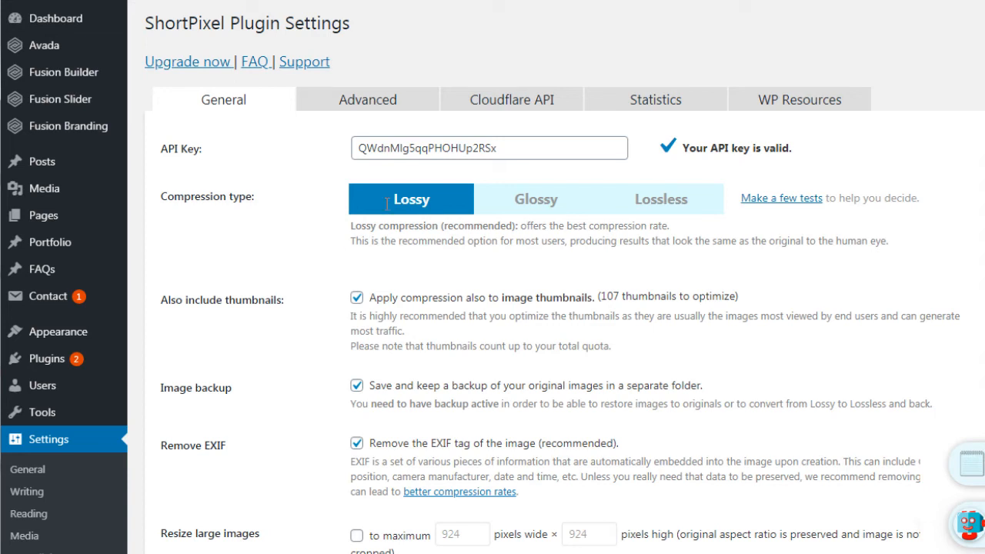
mouse_move(493, 171)
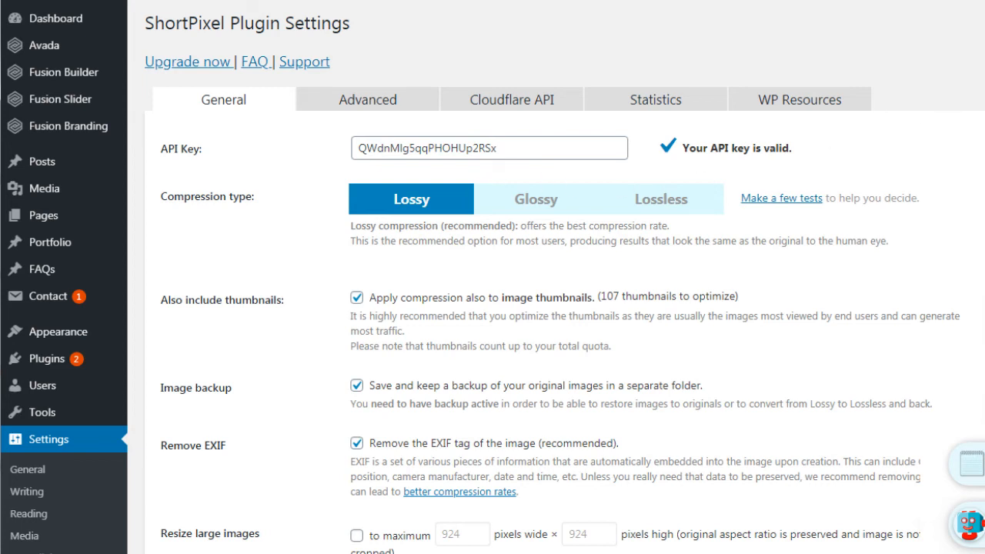
mouse_move(390, 219)
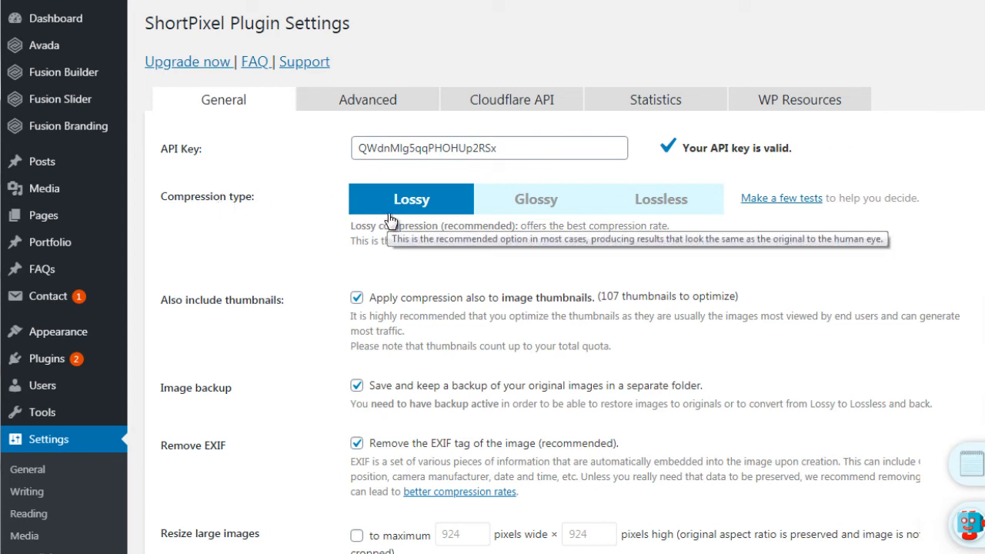
mouse_move(503, 223)
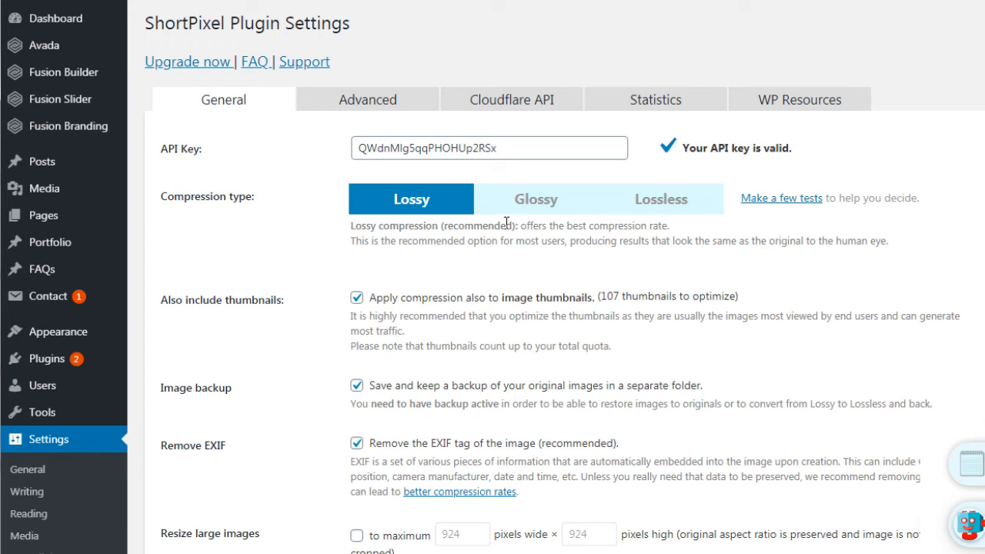
mouse_move(407, 231)
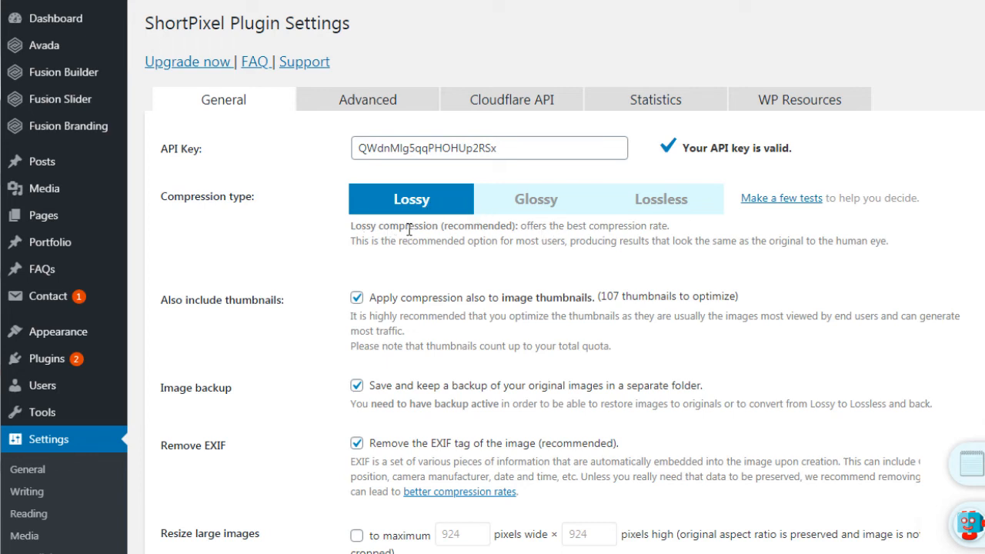
mouse_move(683, 229)
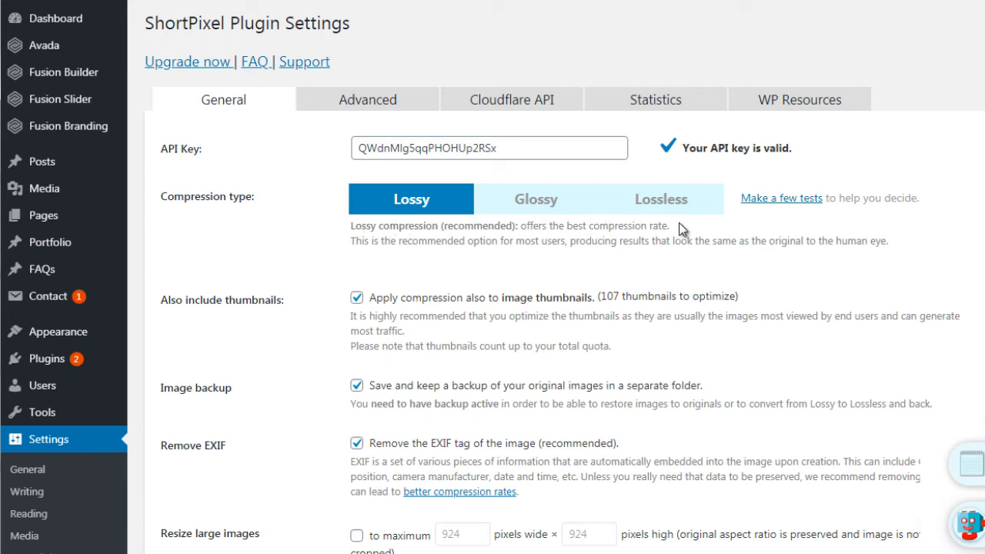
mouse_move(540, 245)
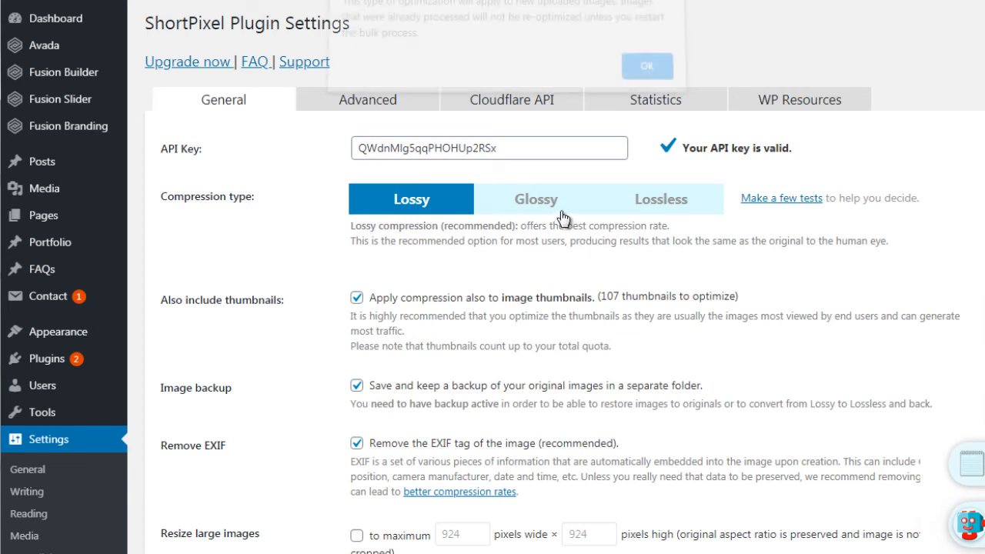
Try Glossy and Lossless compression types, then return to Lossy.
click(535, 199)
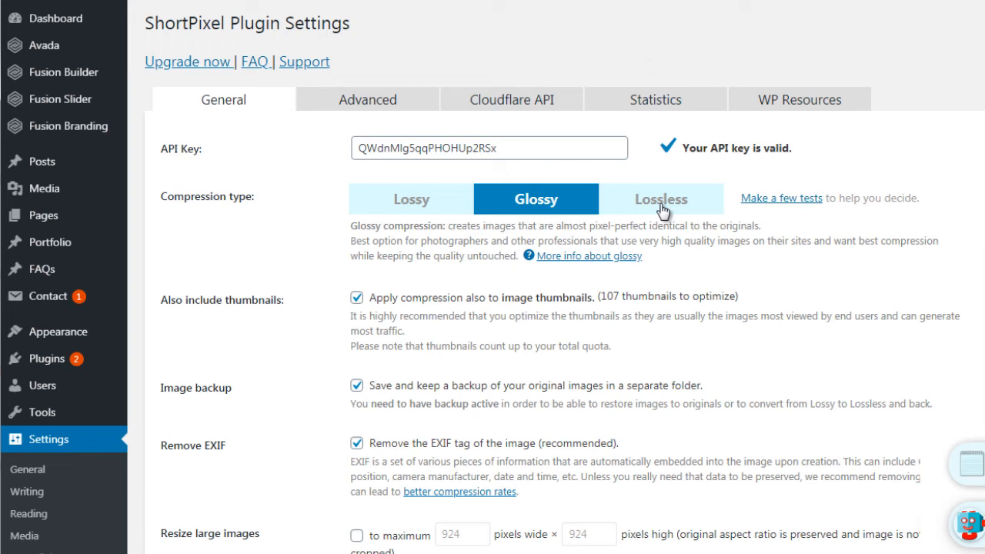
click(660, 199)
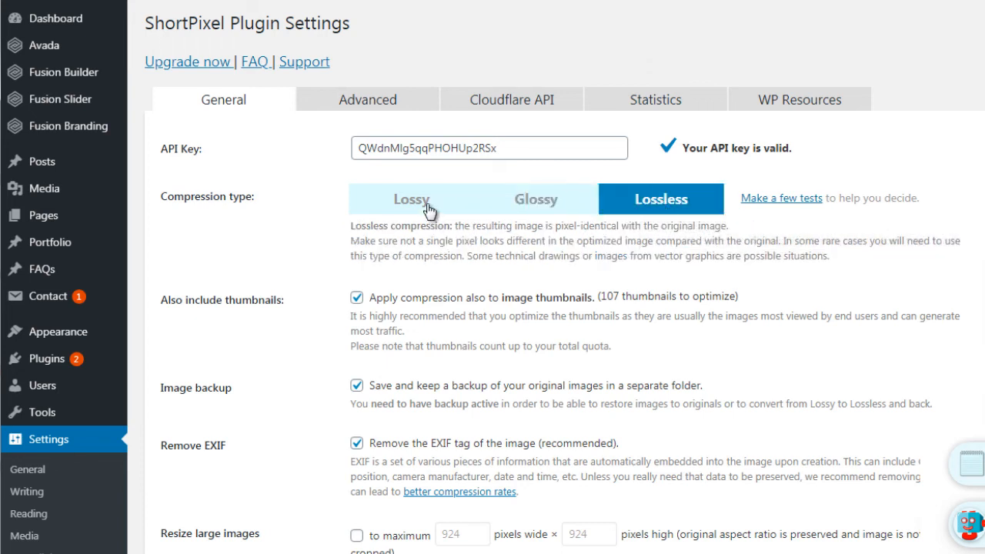
click(411, 198)
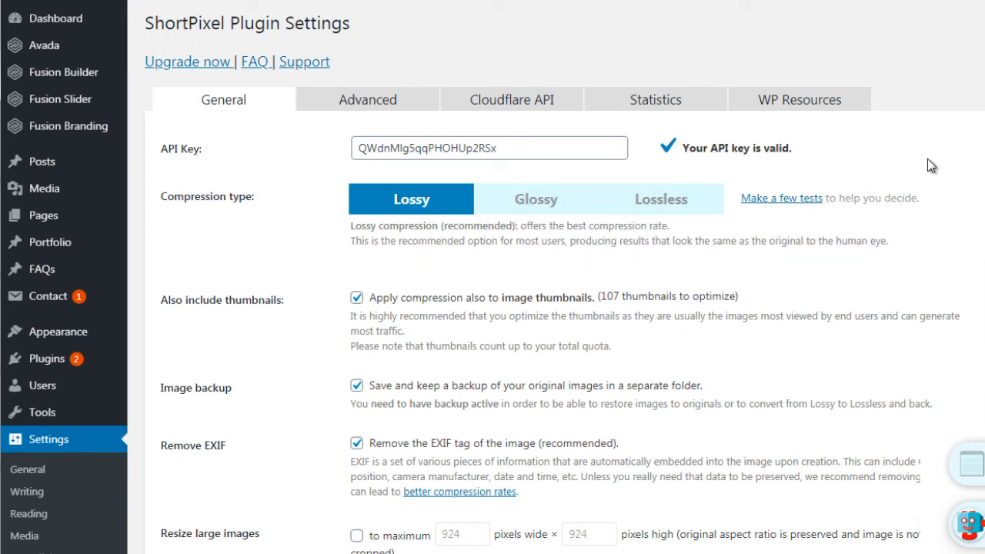
Save ShortPixel settings with Lossy compression, thumbnails, backup and EXIF removal enabled.
scroll(down, 3)
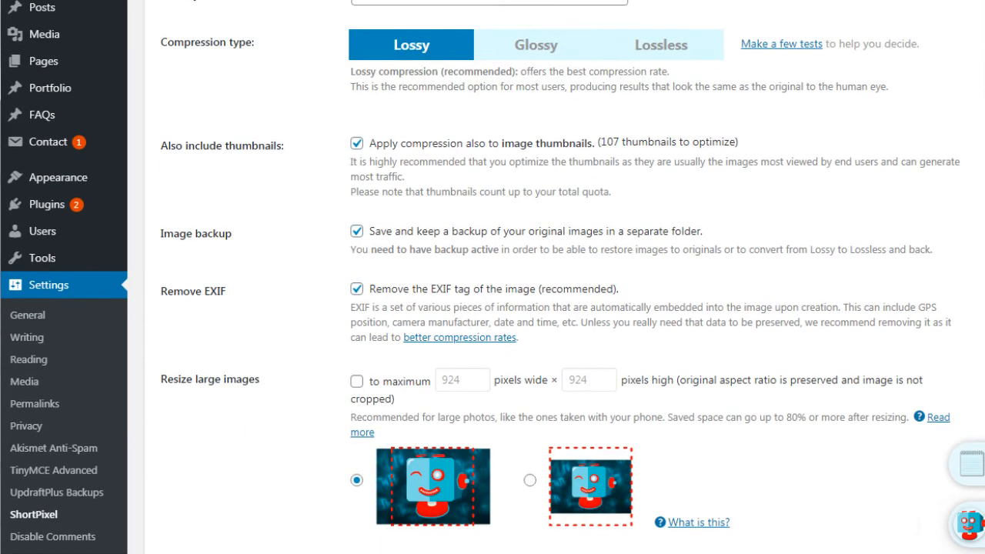
scroll(down, 3)
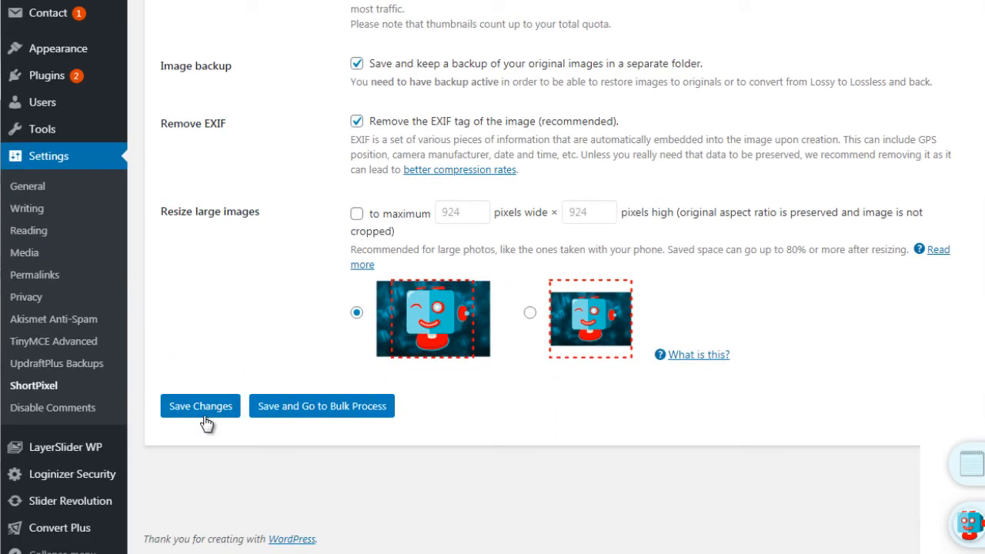
click(200, 405)
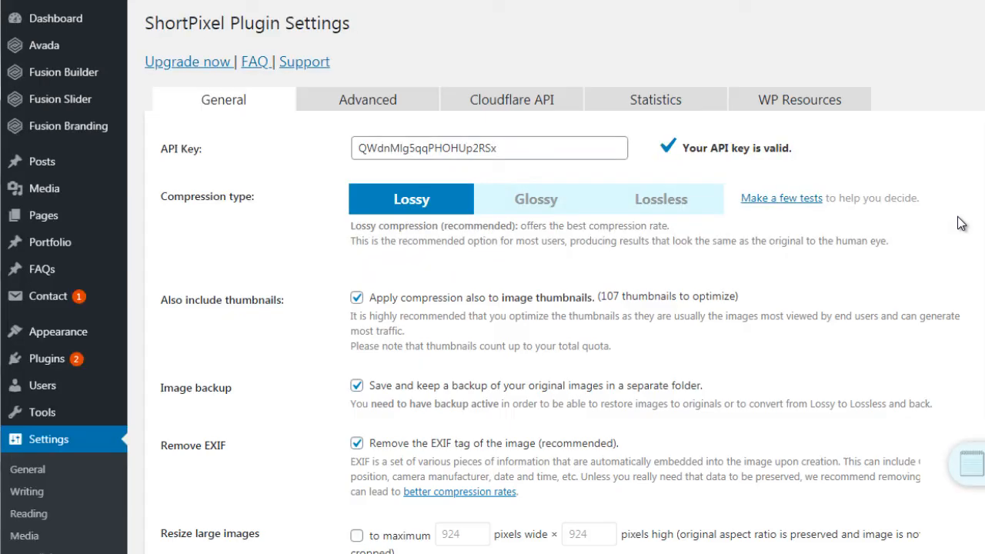
mouse_move(394, 108)
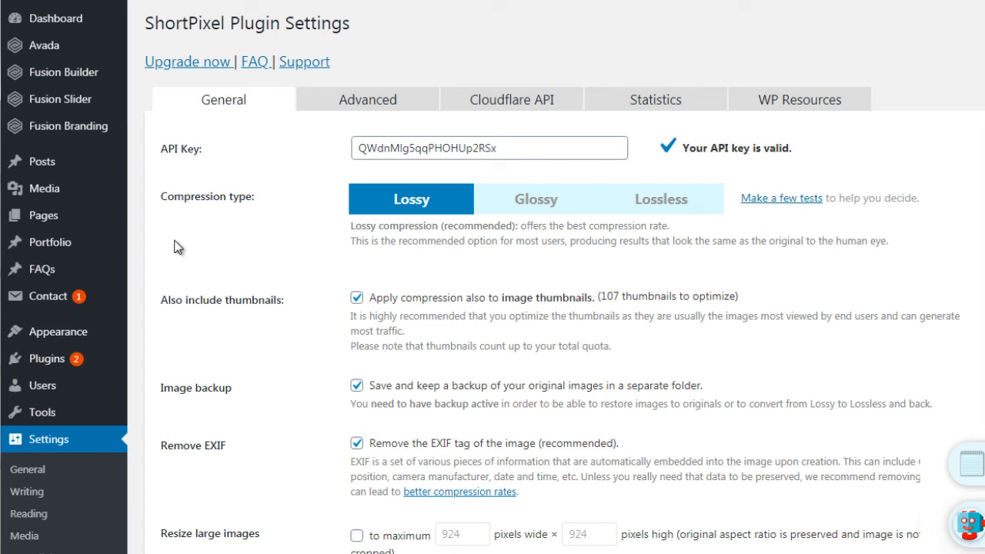
mouse_move(180, 240)
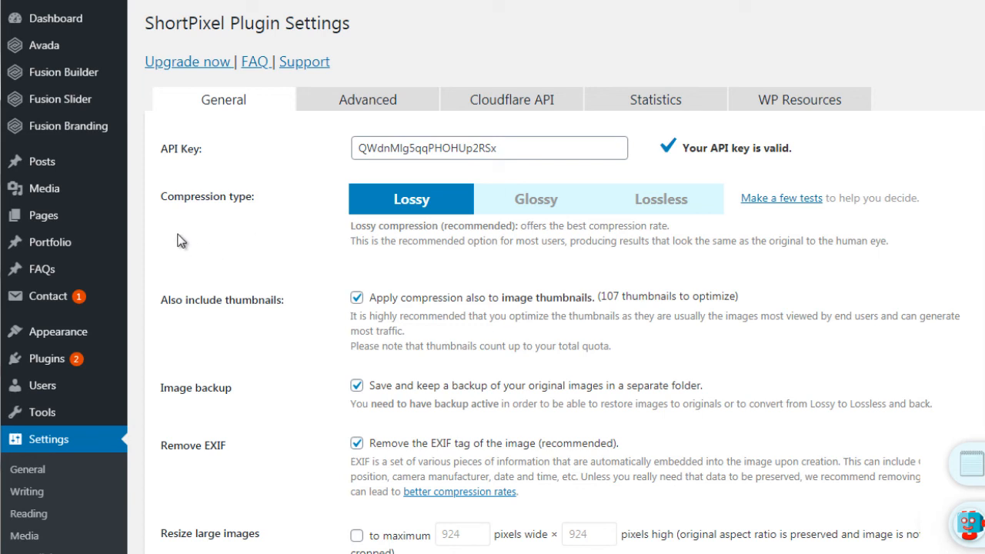
mouse_move(44, 188)
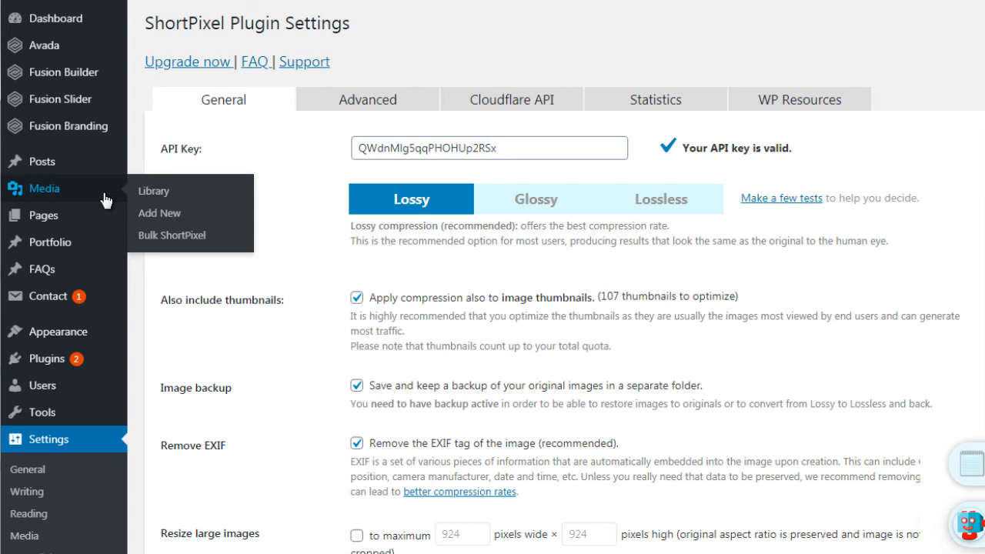
mouse_move(172, 235)
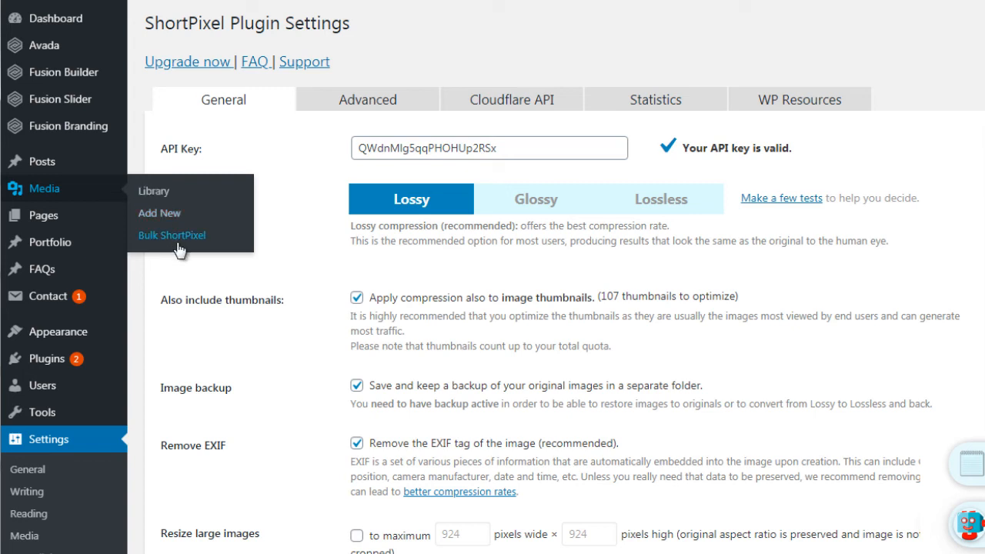
mouse_move(227, 246)
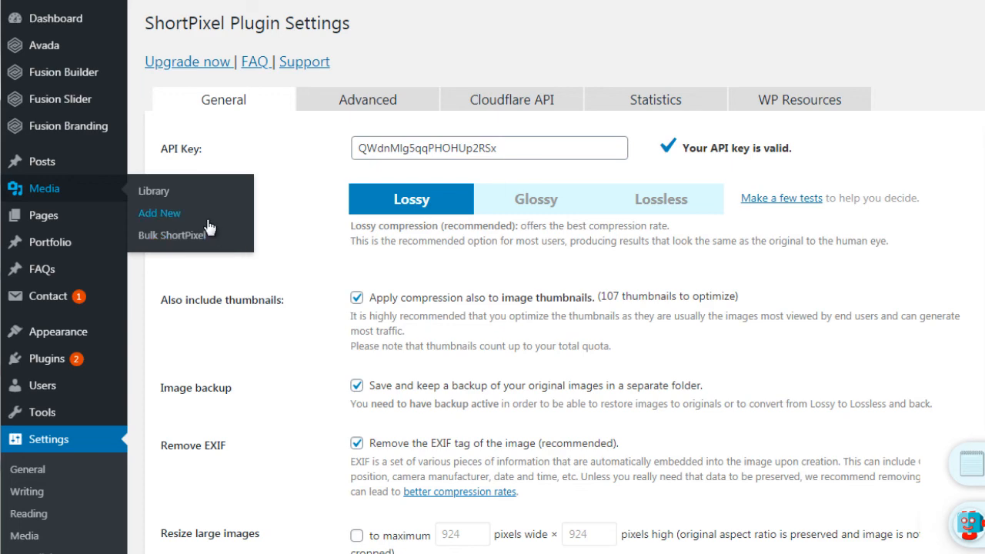
Open ShortPixel's Bulk Image Optimization page, listing 164 images and thumbnails to optimize.
click(172, 234)
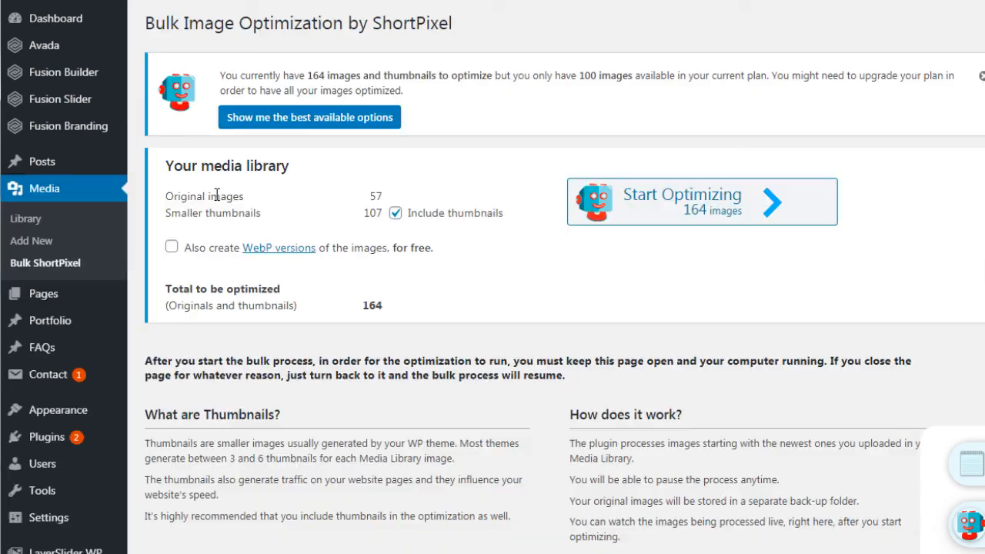
mouse_move(672, 189)
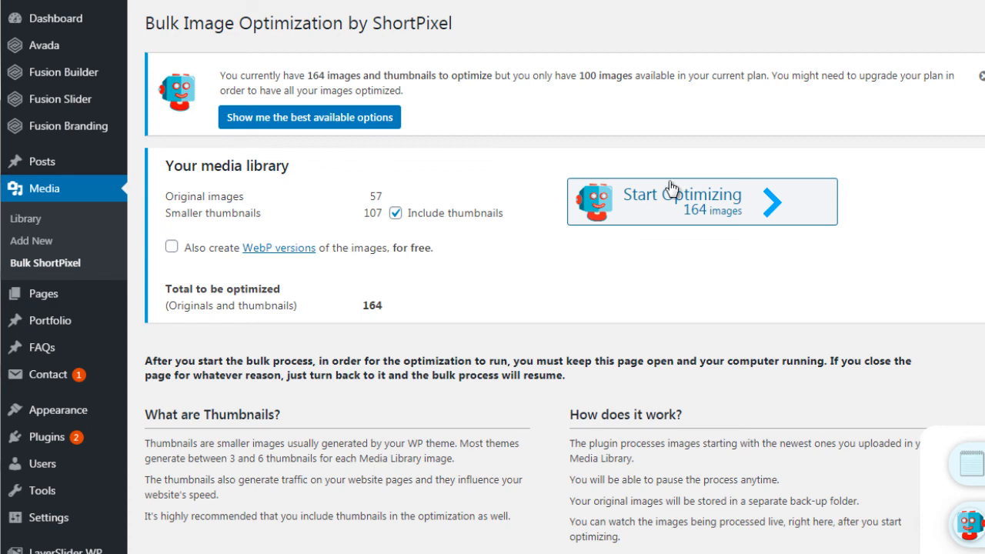
mouse_move(533, 256)
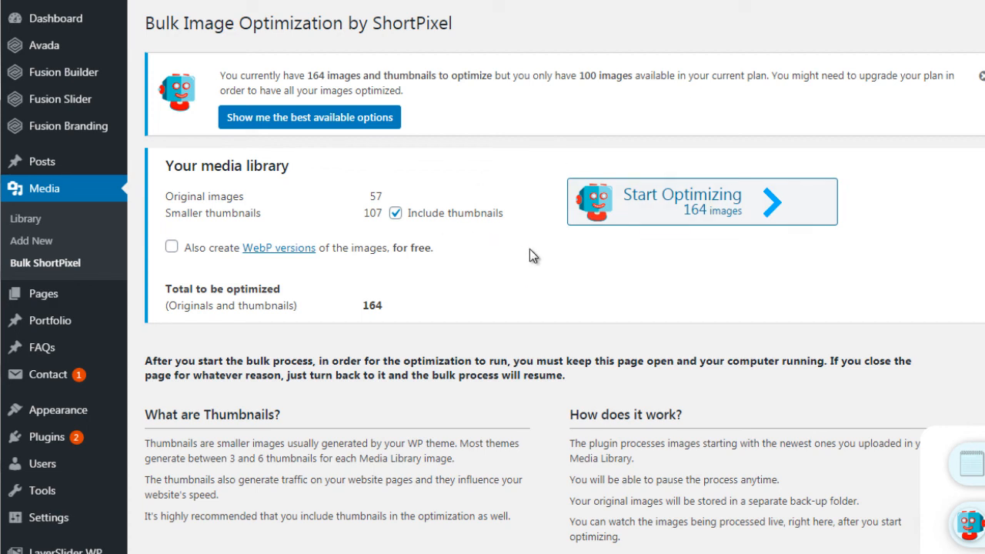
mouse_move(138, 196)
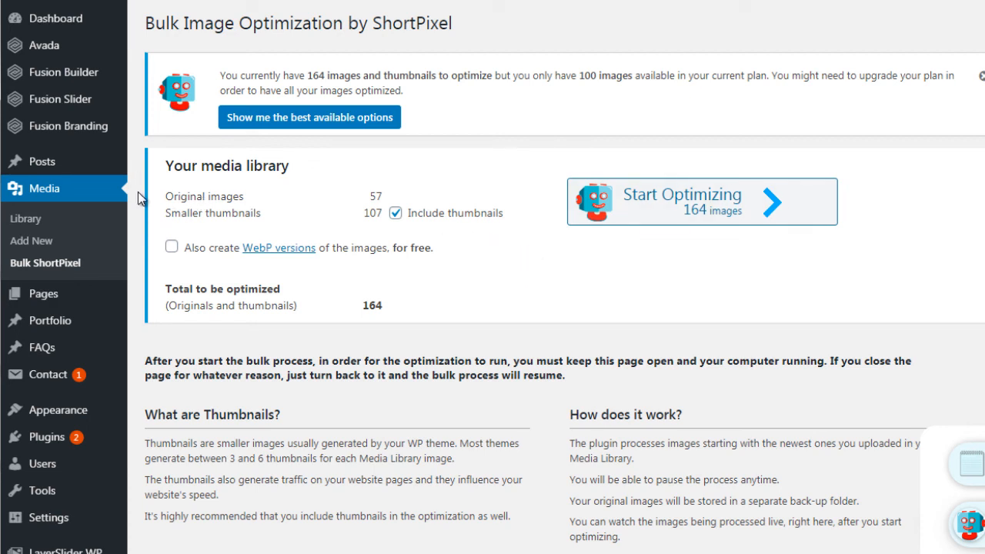
mouse_move(52, 231)
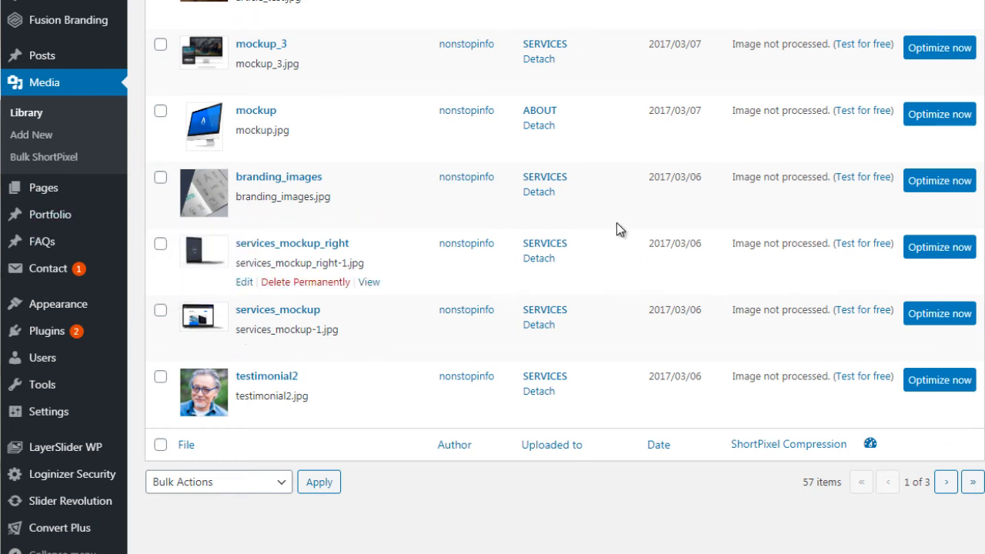
mouse_move(947, 131)
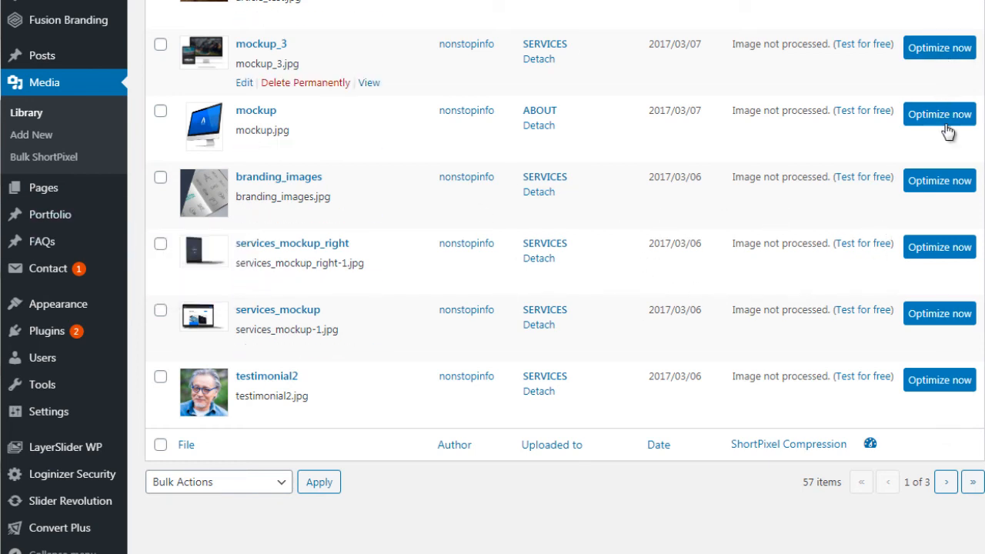
mouse_move(935, 68)
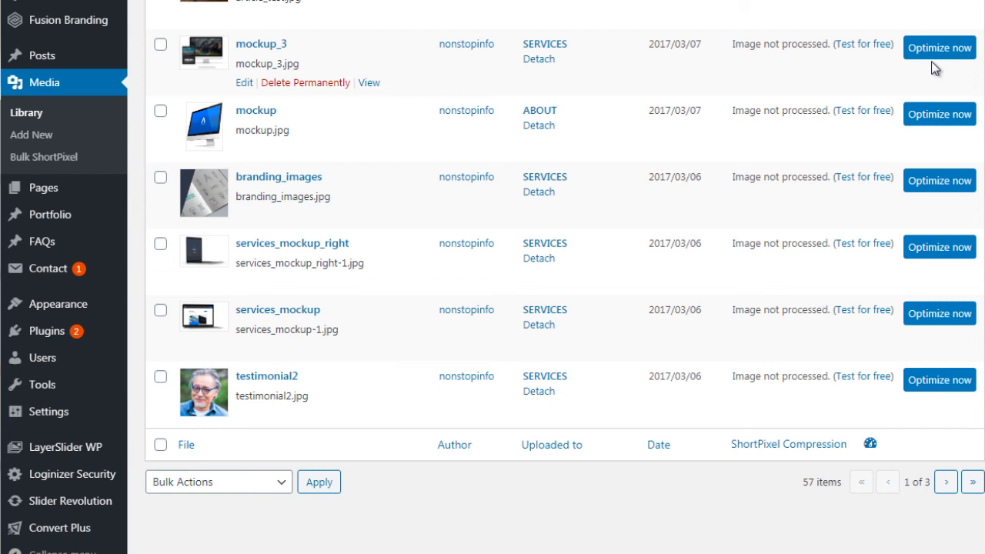
mouse_move(938, 114)
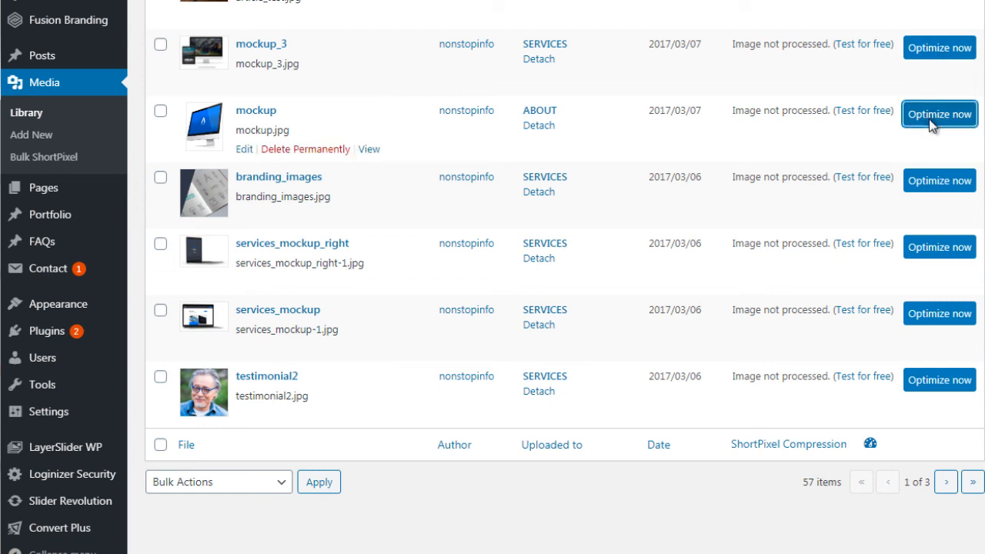
Optimize the mockup image individually from the Media Library, reducing it 59.98% with lossy compression.
click(939, 114)
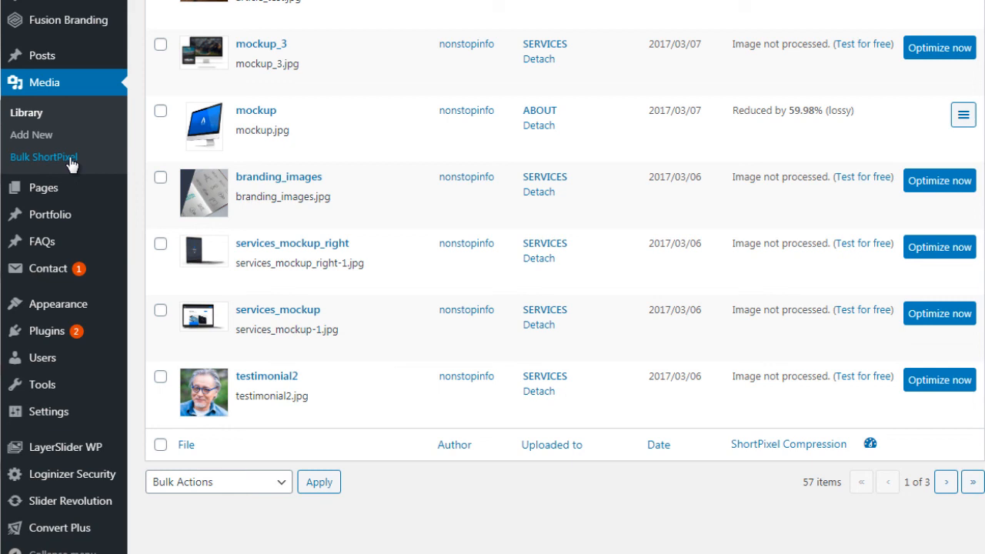
mouse_move(143, 142)
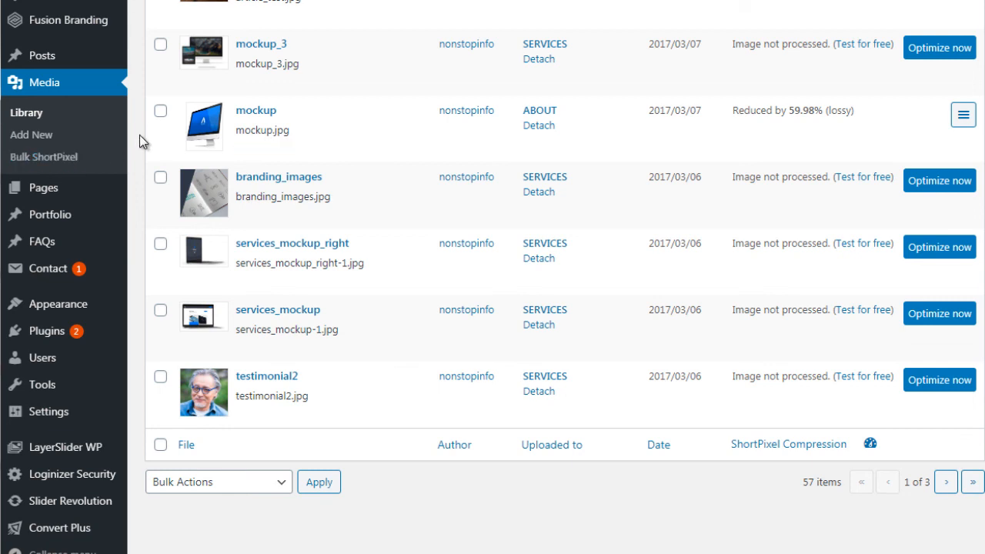
mouse_move(142, 143)
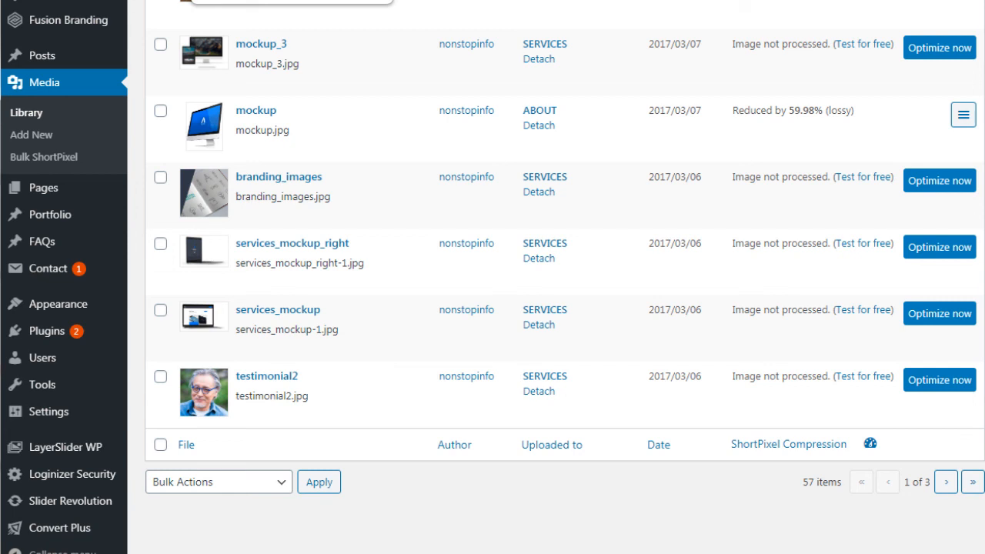
mouse_move(400, 499)
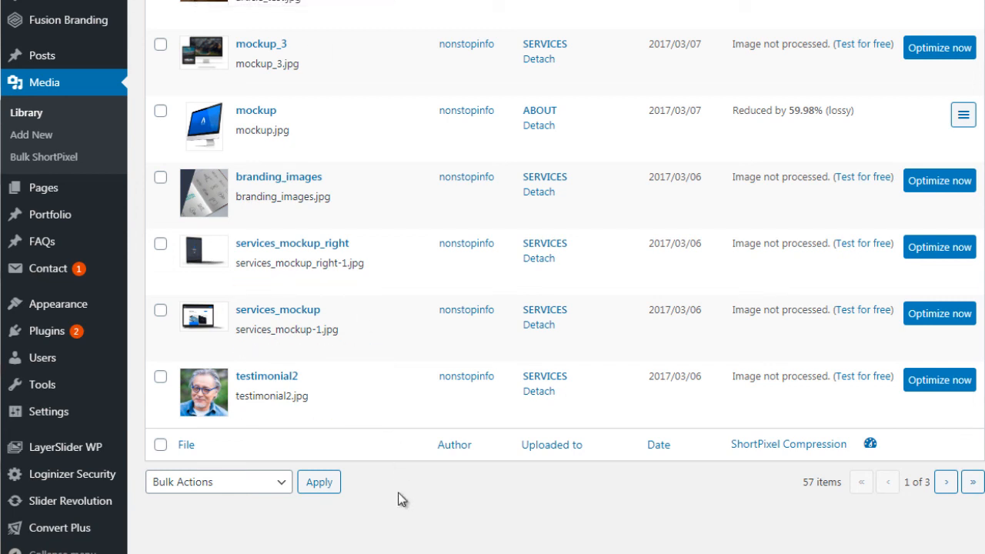